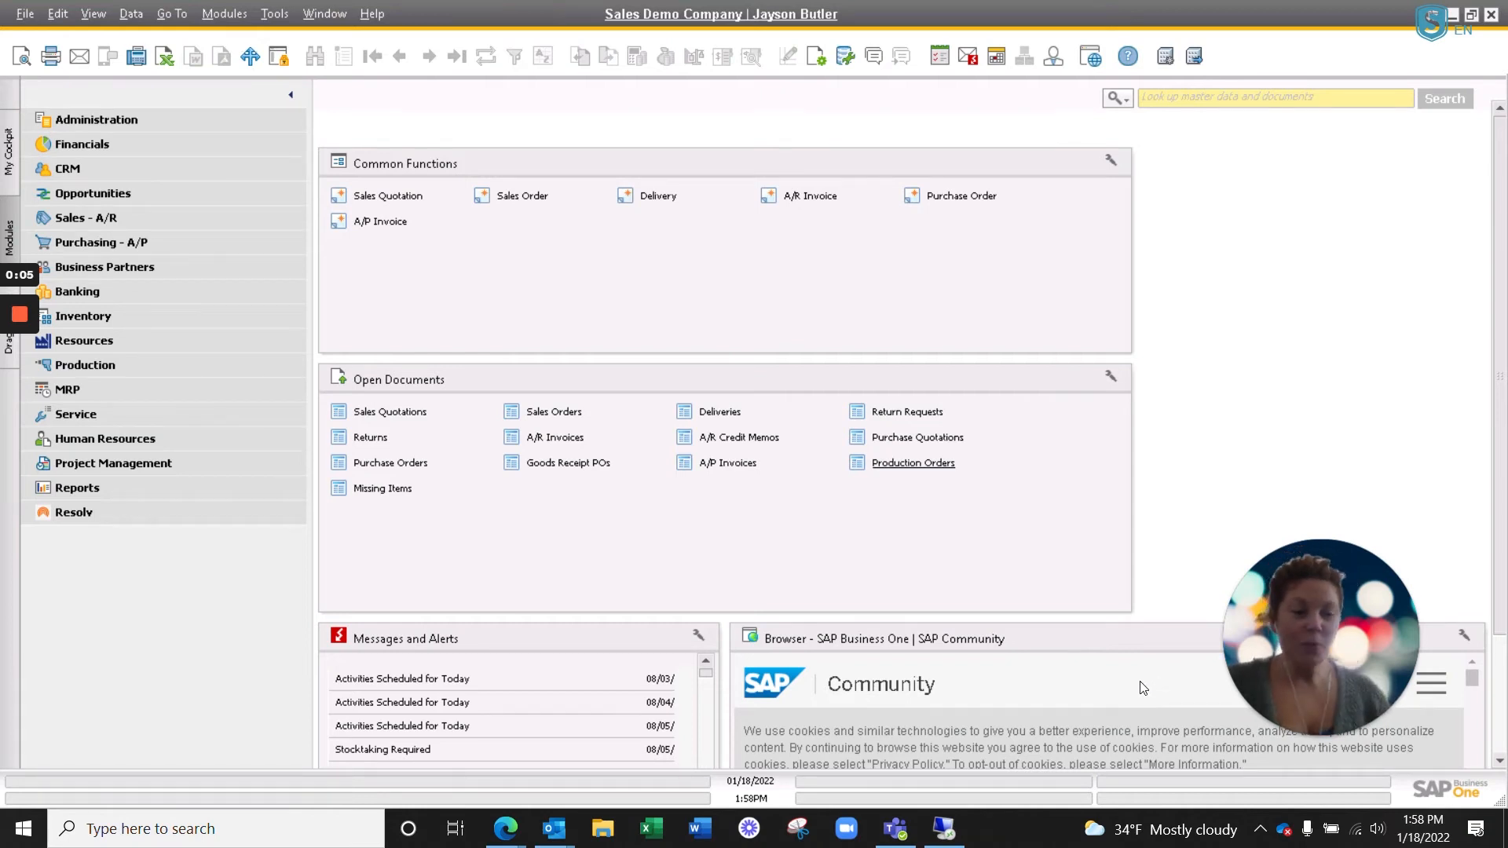
{"action": "mouse_move", "coordinate": [1254, 547]}
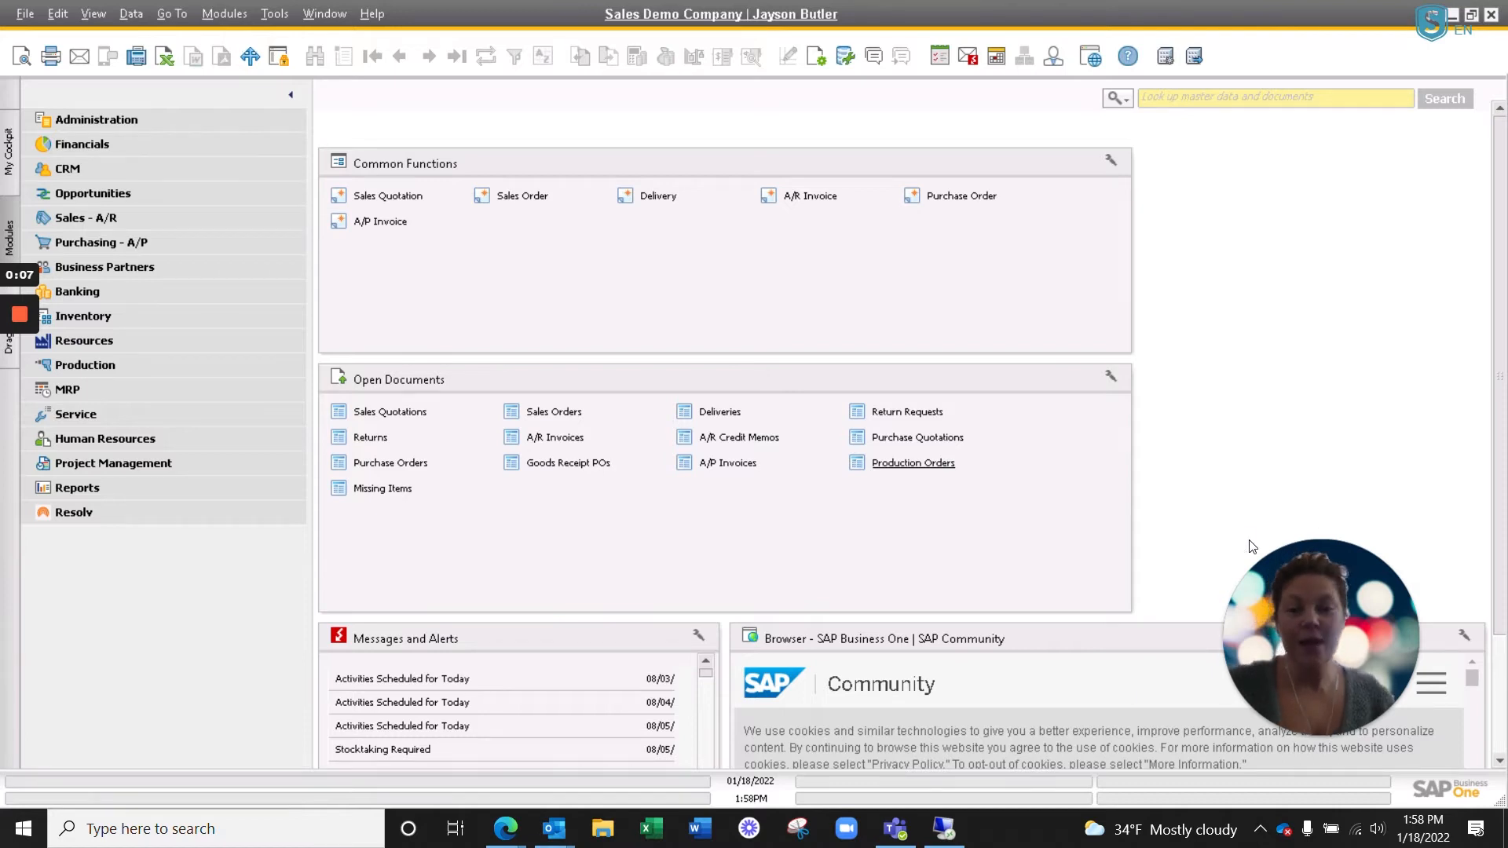
{"action": "mouse_move", "coordinate": [1466, 556]}
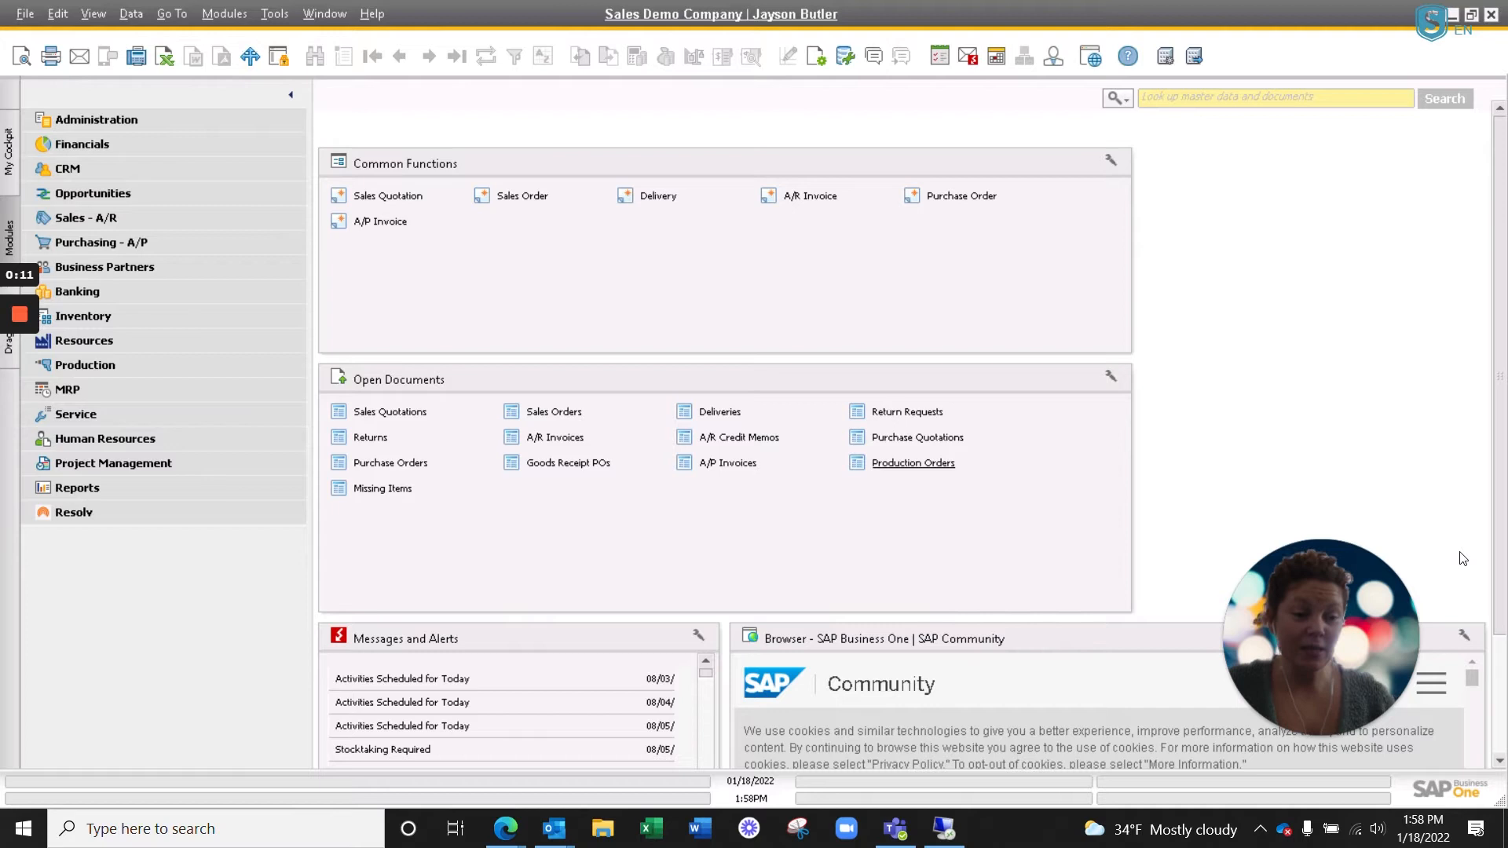
{"action": "mouse_move", "coordinate": [1452, 556]}
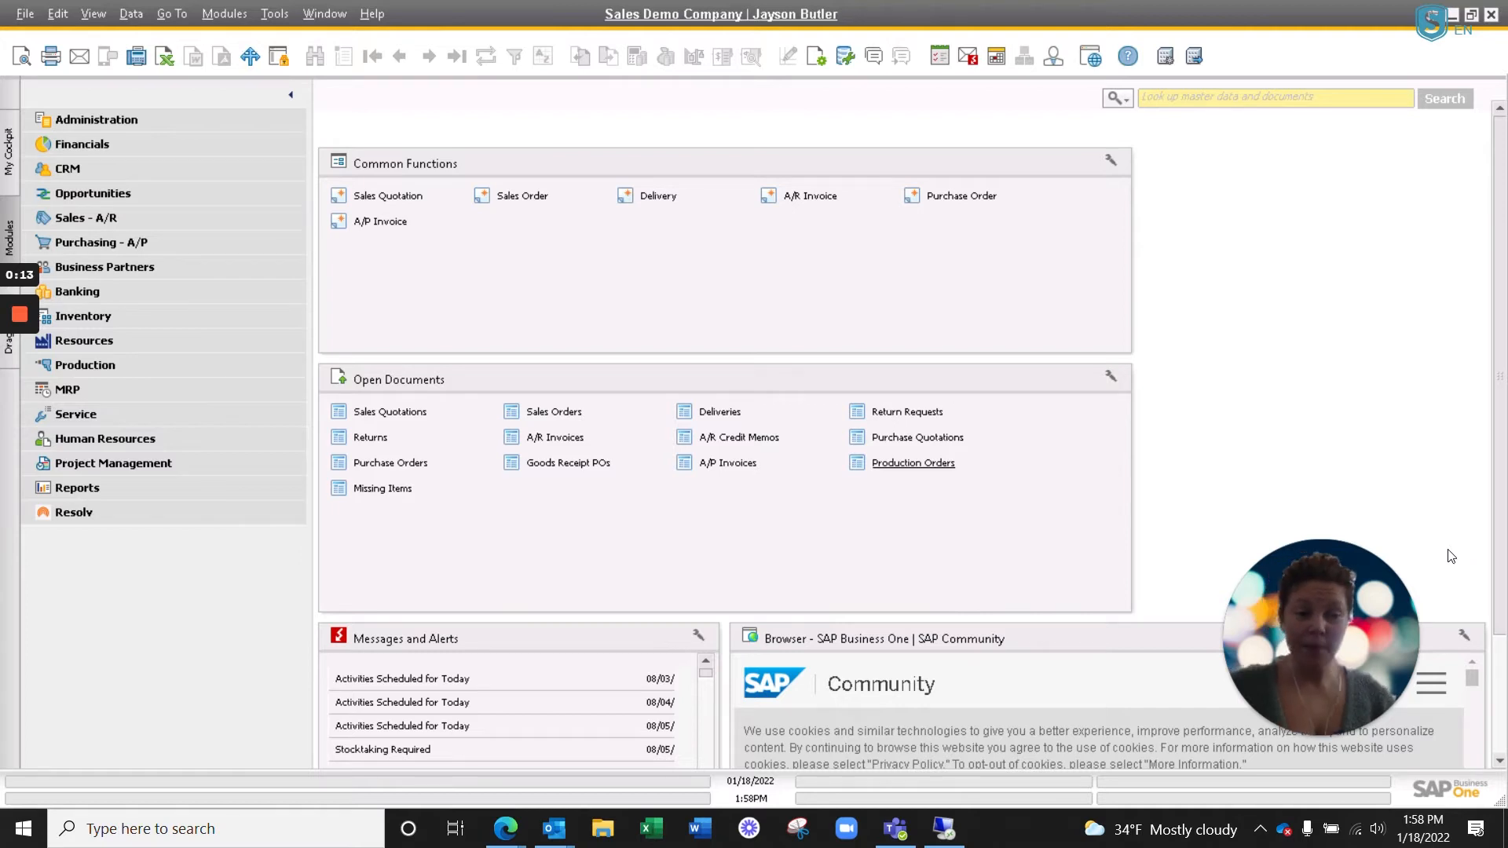
{"action": "mouse_move", "coordinate": [1435, 520]}
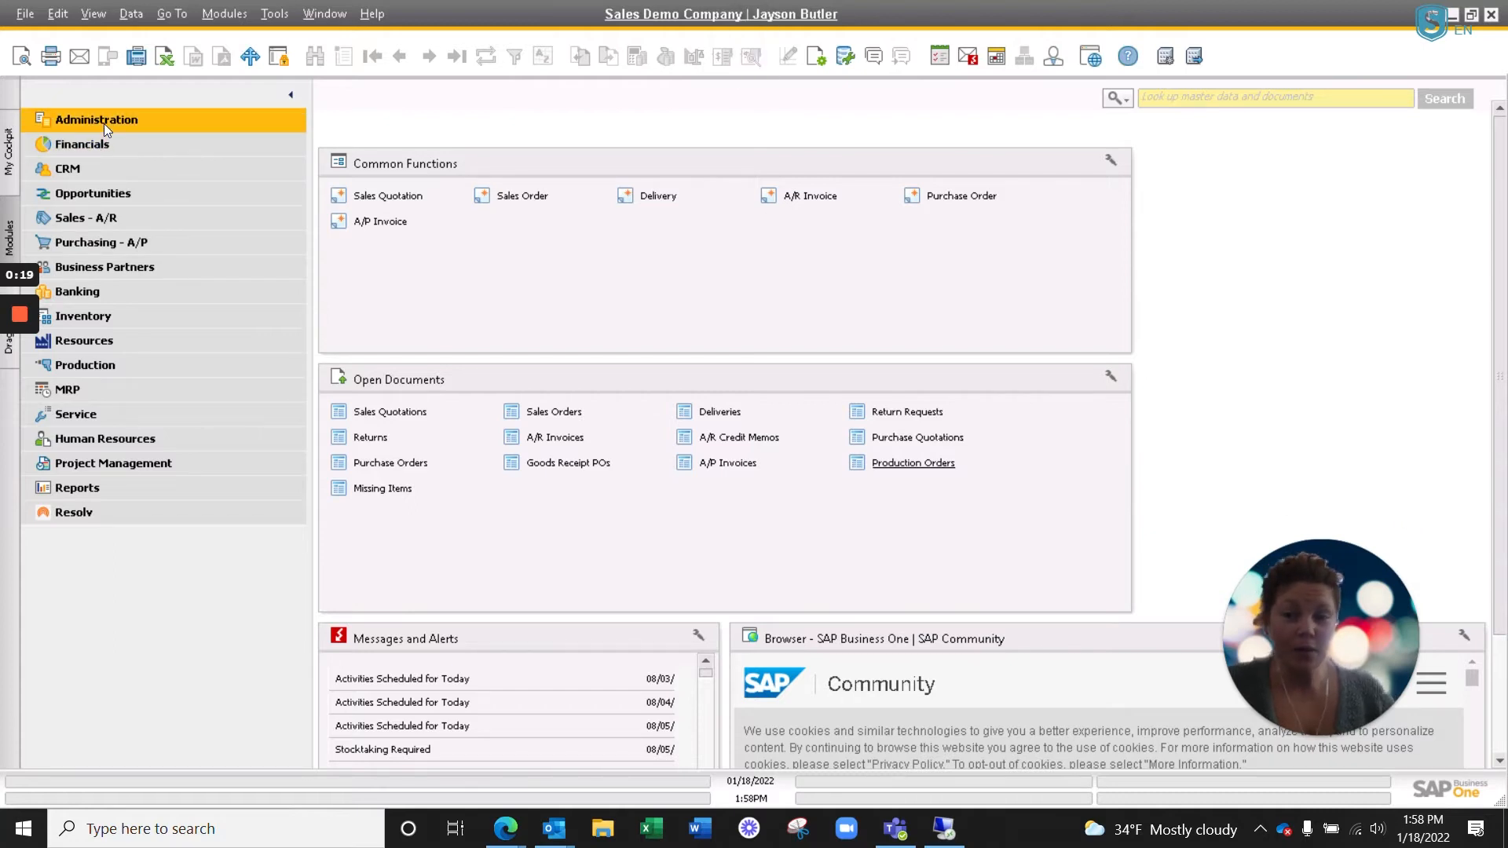
Reach Posting Periods via Administration > System Initialization and maximize the window
{"action": "left_click", "coordinate": [96, 120]}
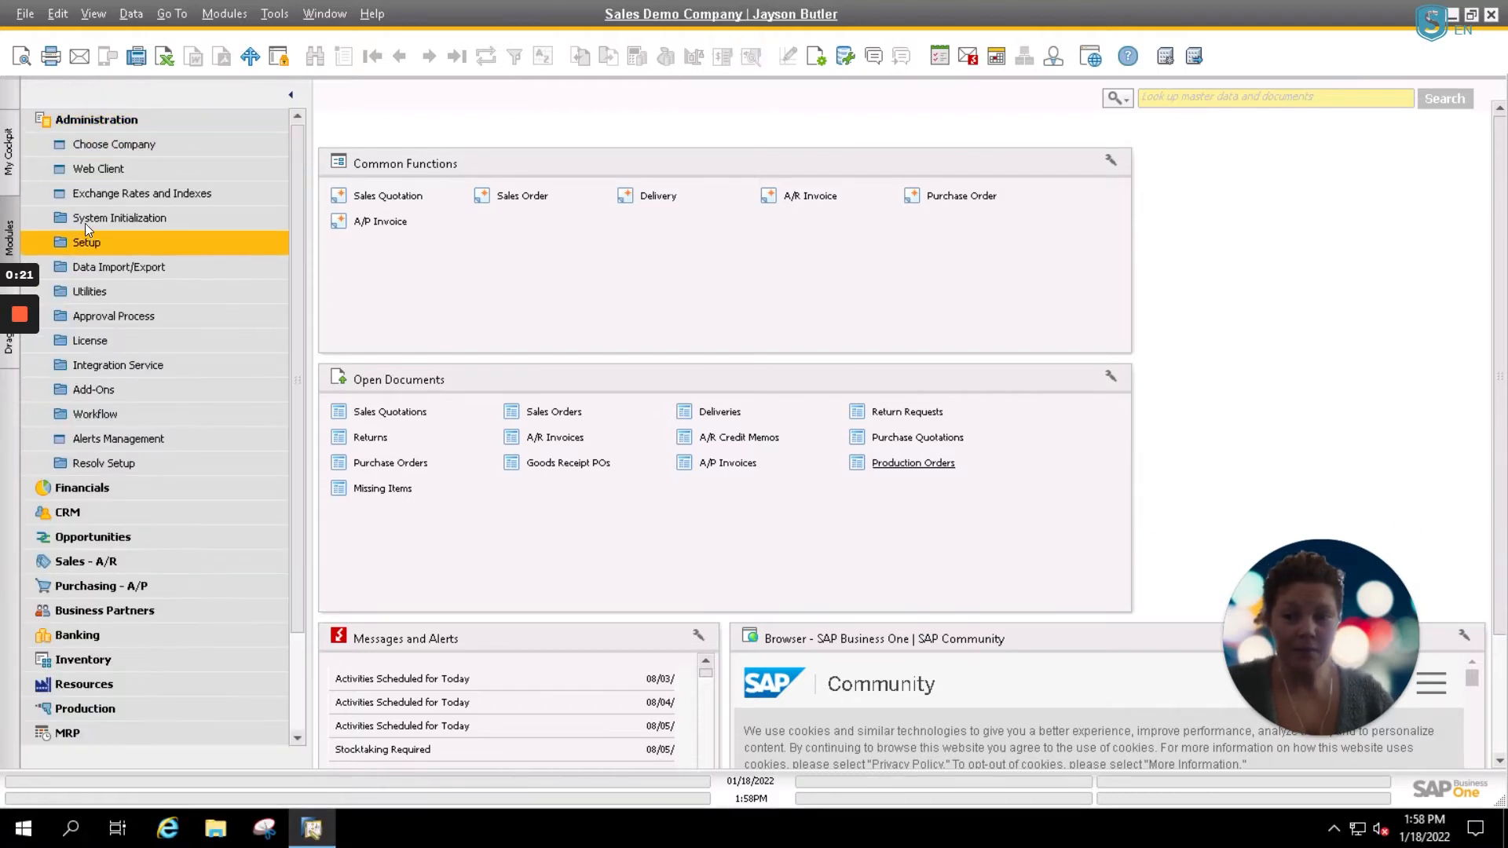
{"action": "left_click", "coordinate": [119, 216]}
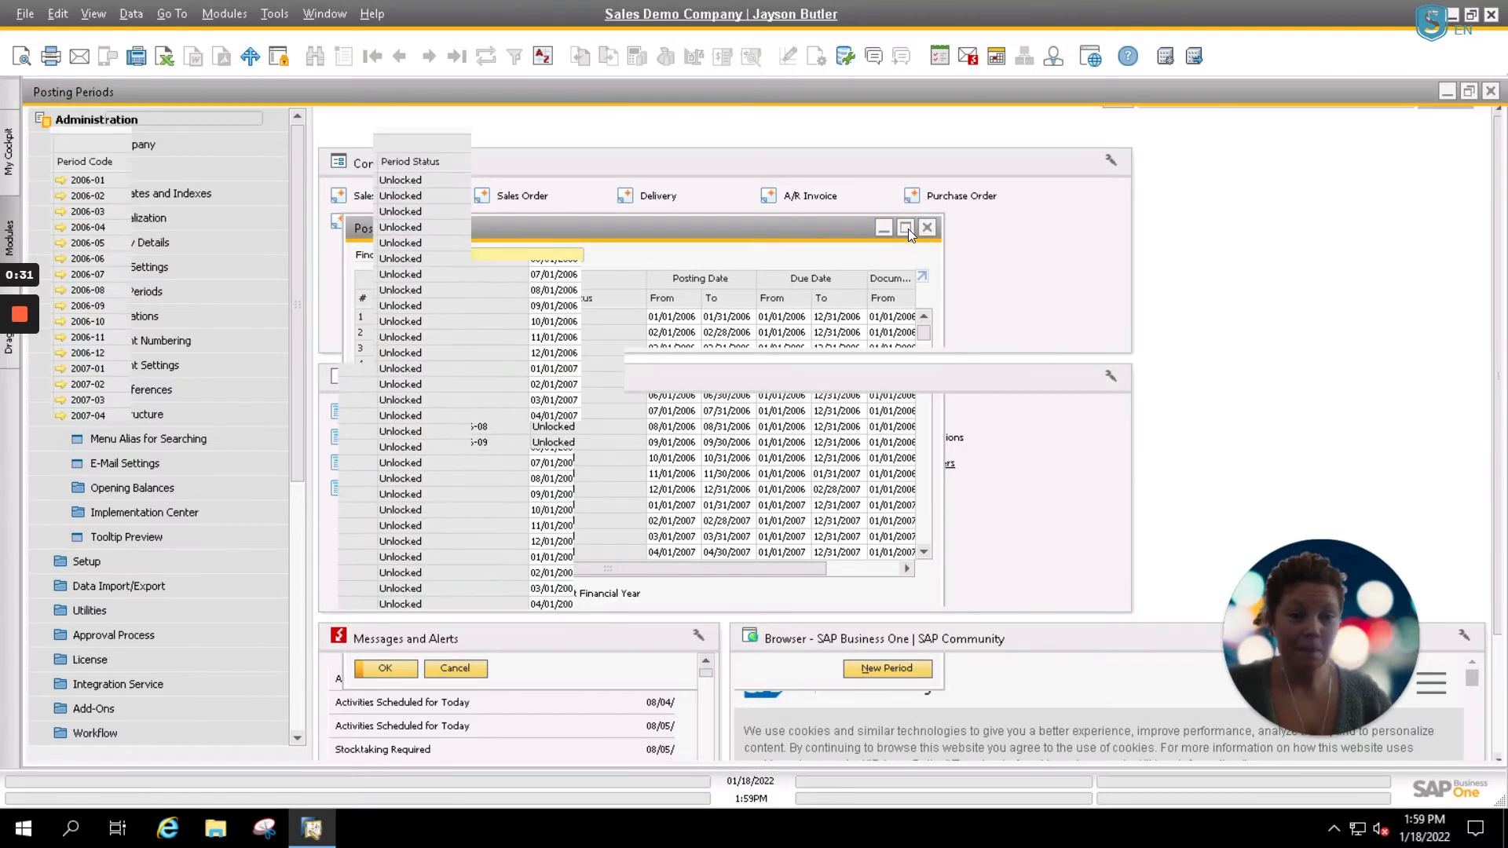
{"action": "left_click", "coordinate": [905, 228]}
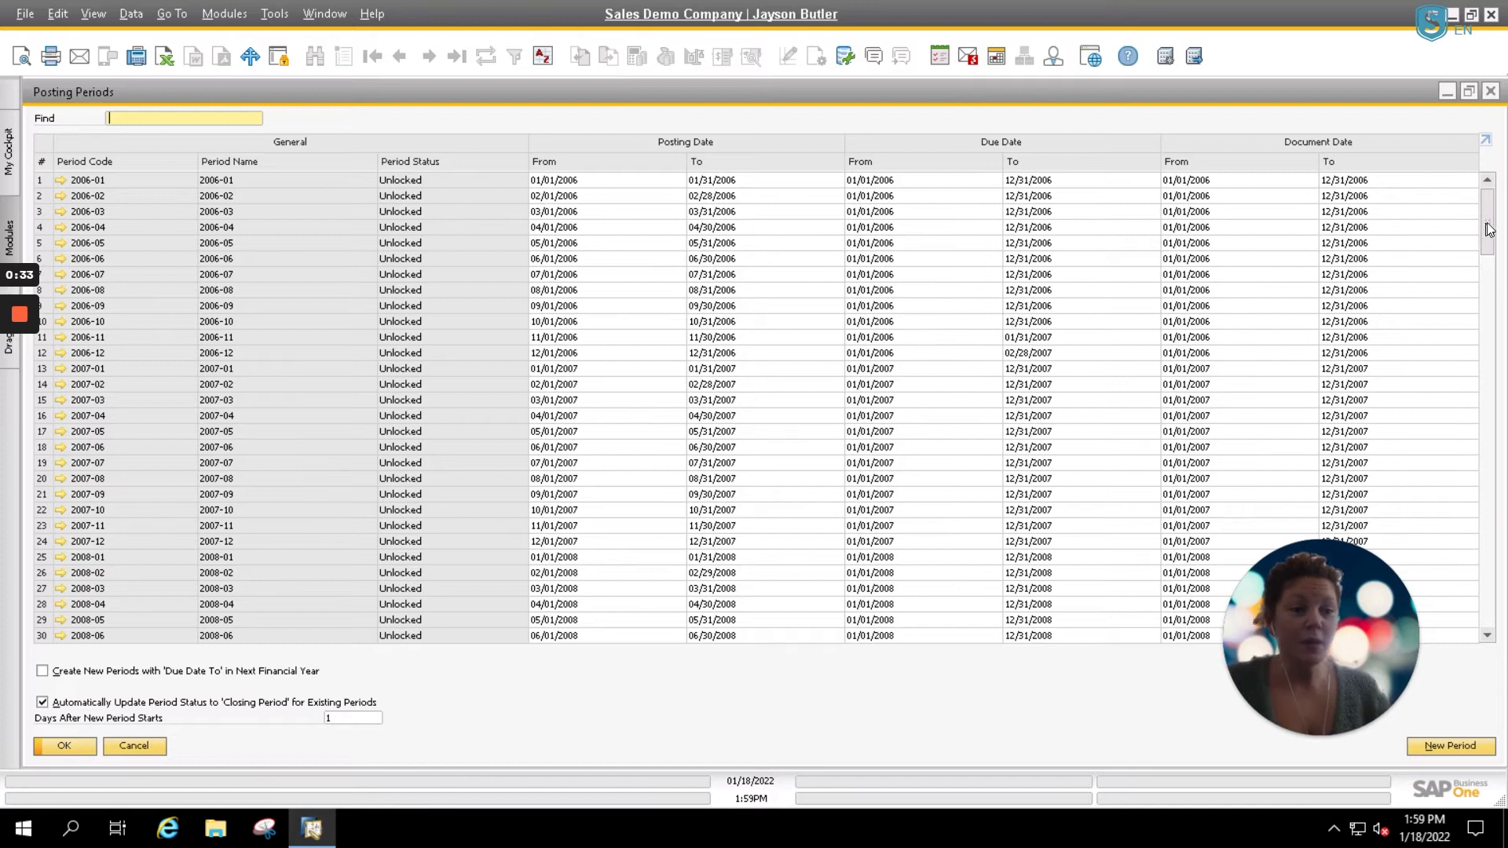
Scroll the Posting Periods table down to the last 2021 rows
{"action": "scroll", "scroll_direction": "down", "scroll_amount": 3}
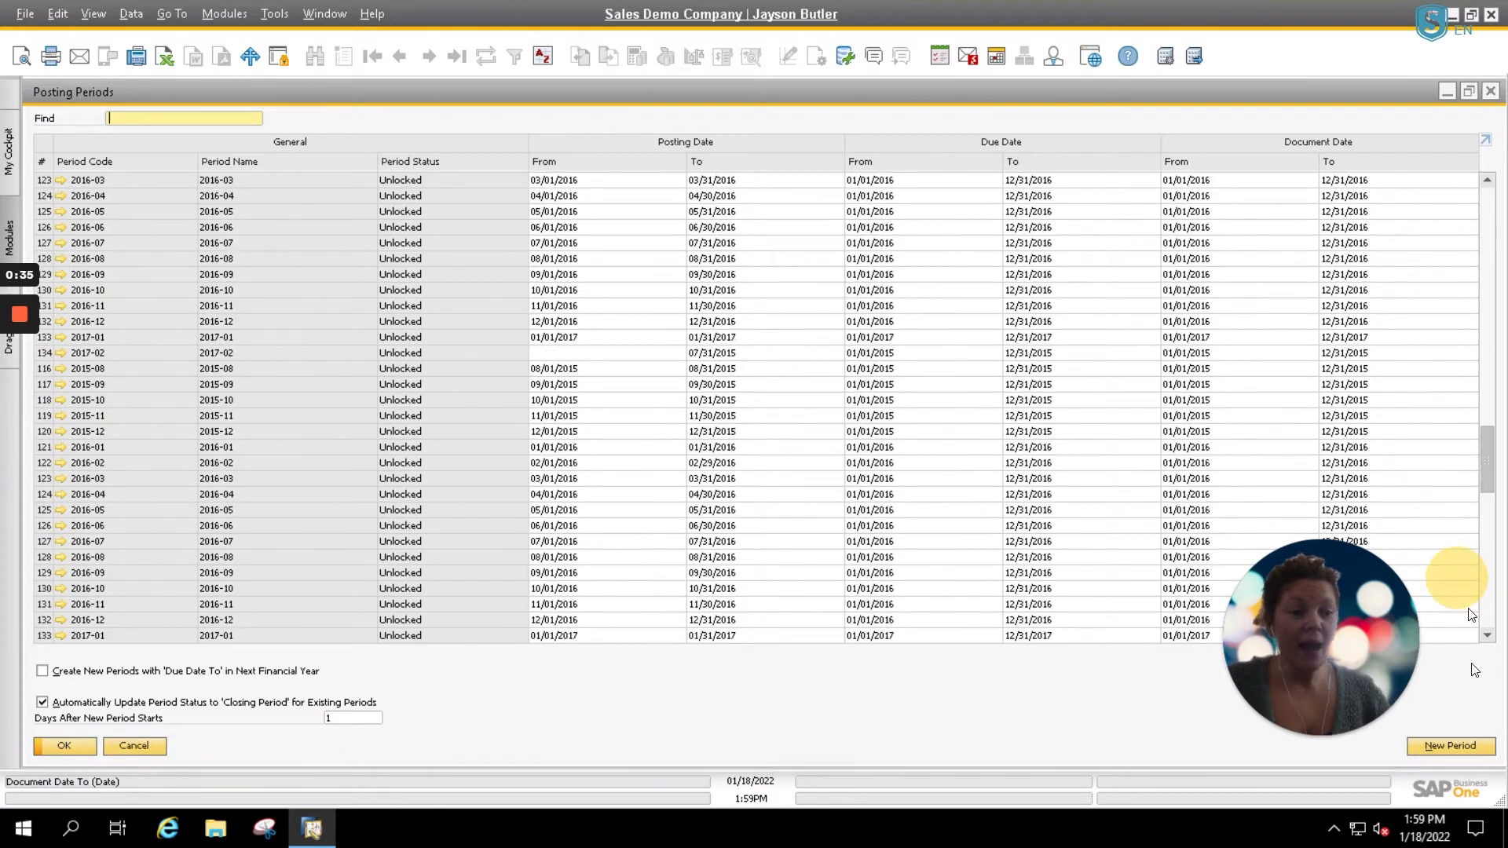
{"action": "scroll", "scroll_direction": "down", "scroll_amount": 3}
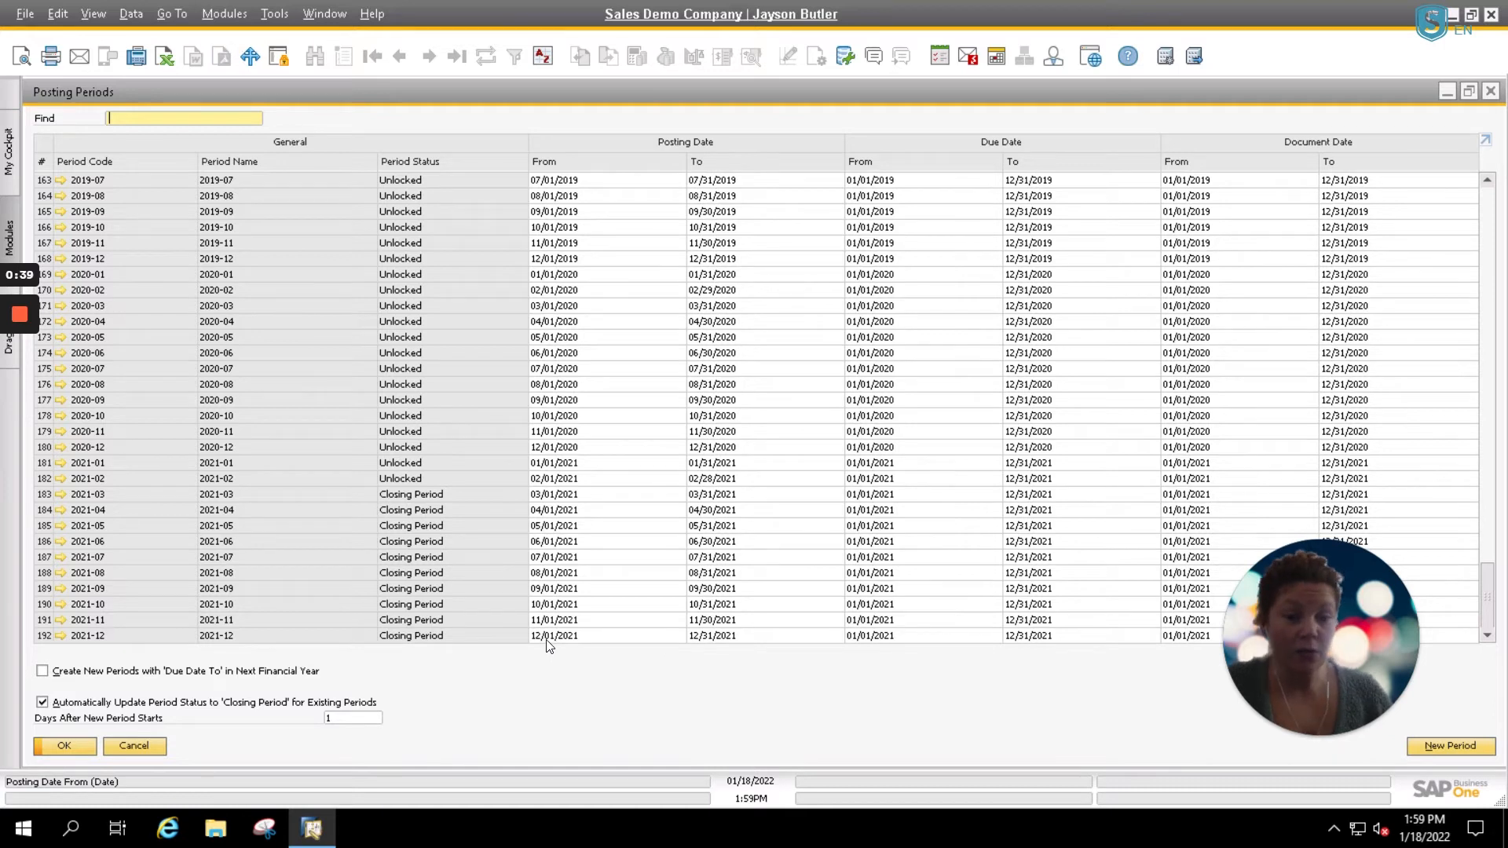
{"action": "mouse_move", "coordinate": [534, 652]}
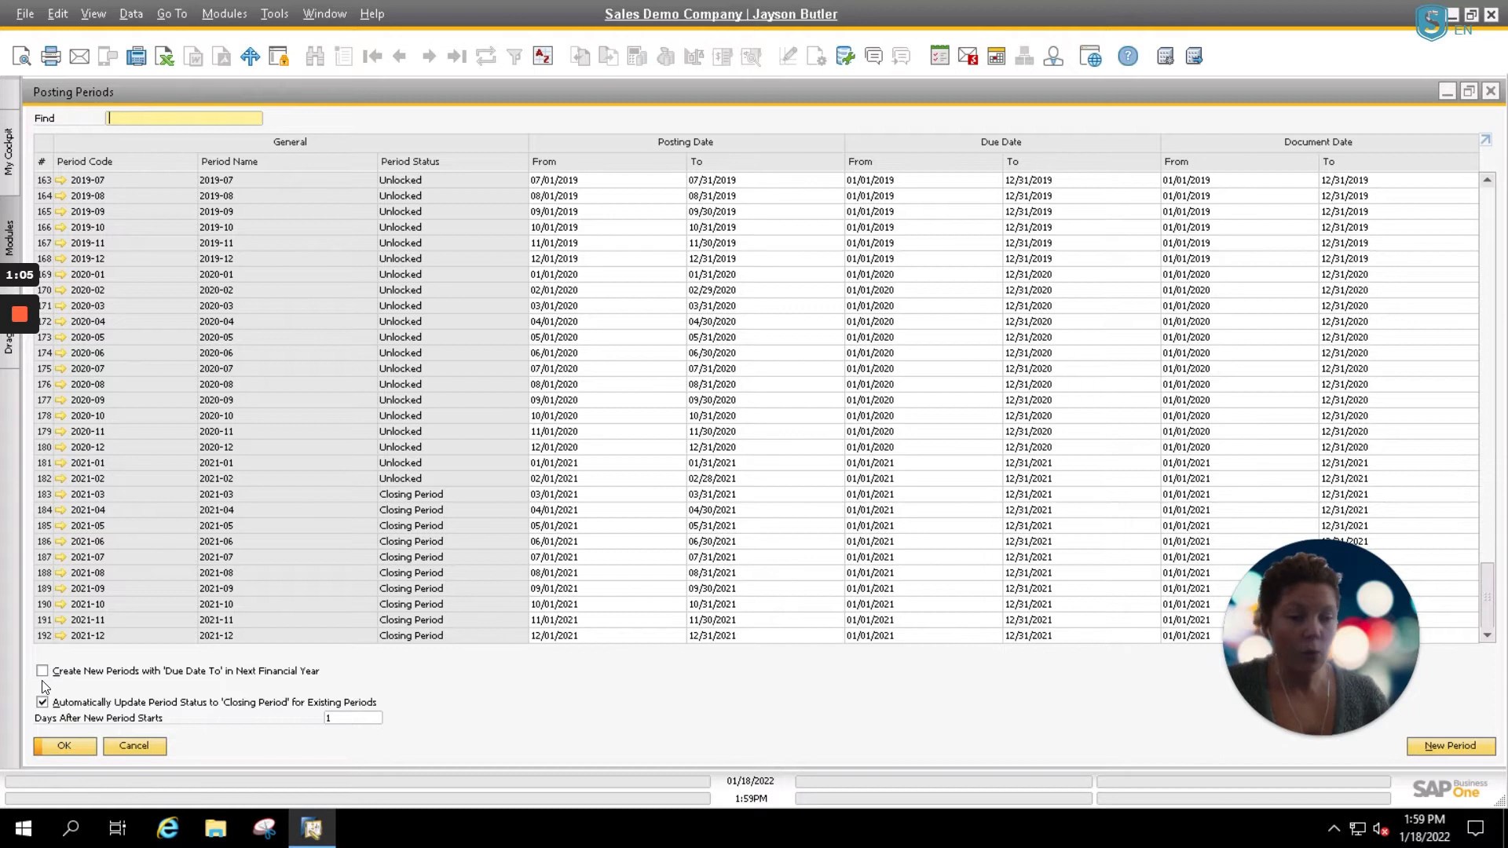
{"action": "mouse_move", "coordinate": [159, 679]}
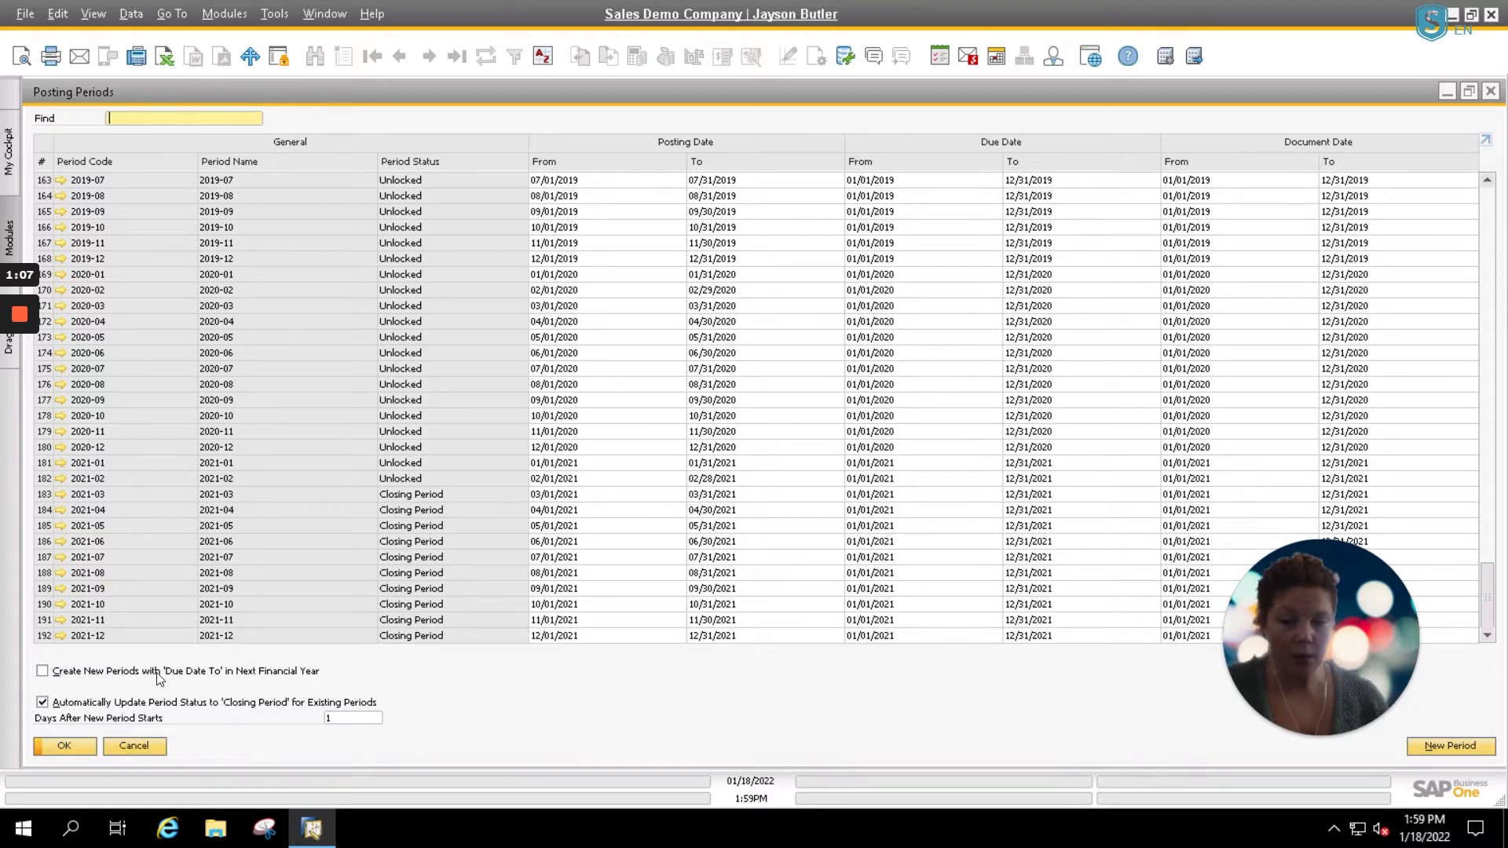
{"action": "mouse_move", "coordinate": [222, 686]}
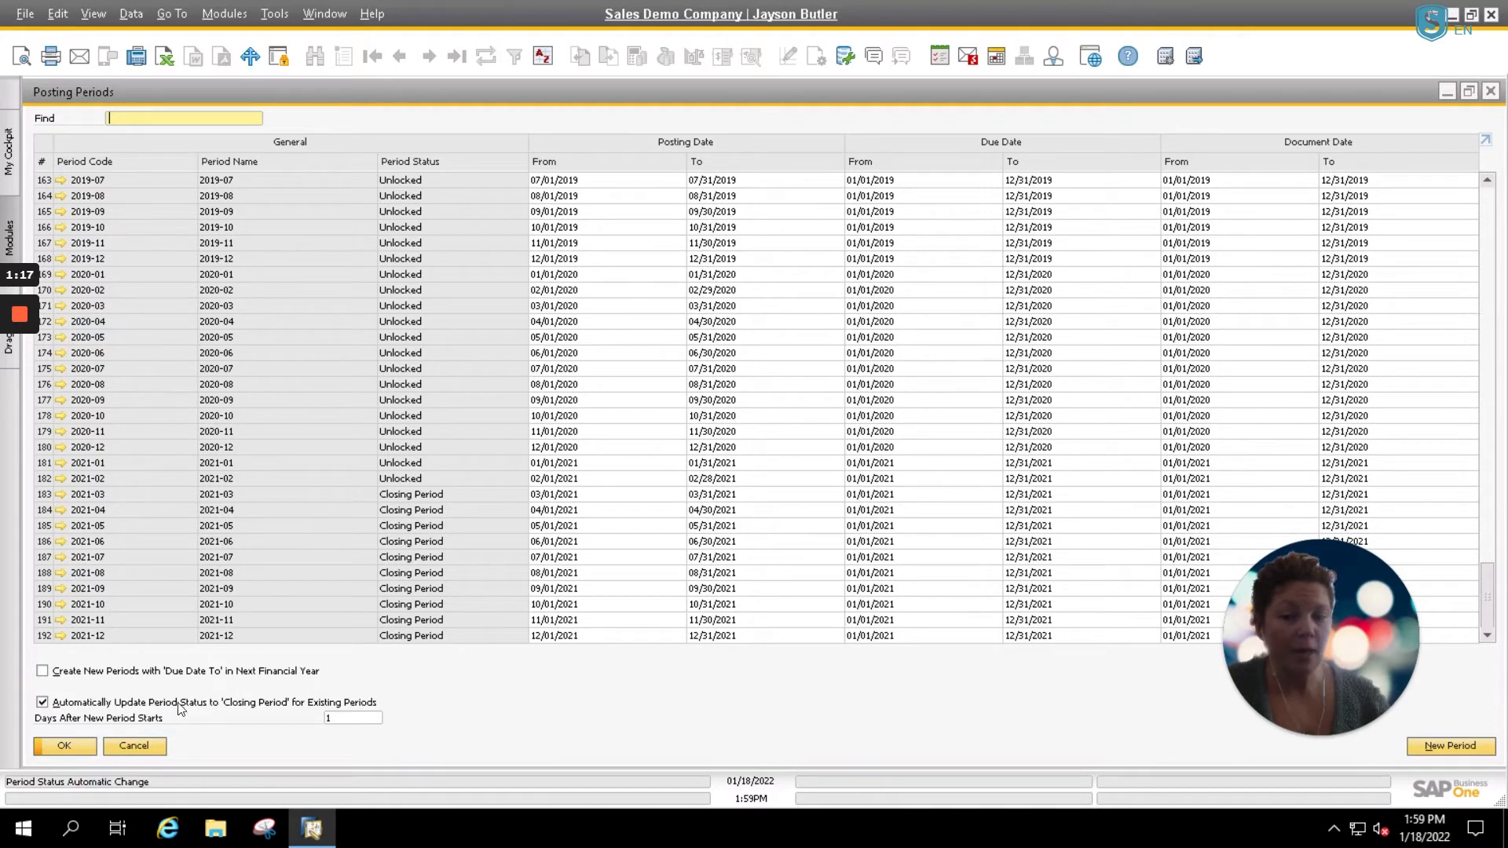
{"action": "mouse_move", "coordinate": [223, 711]}
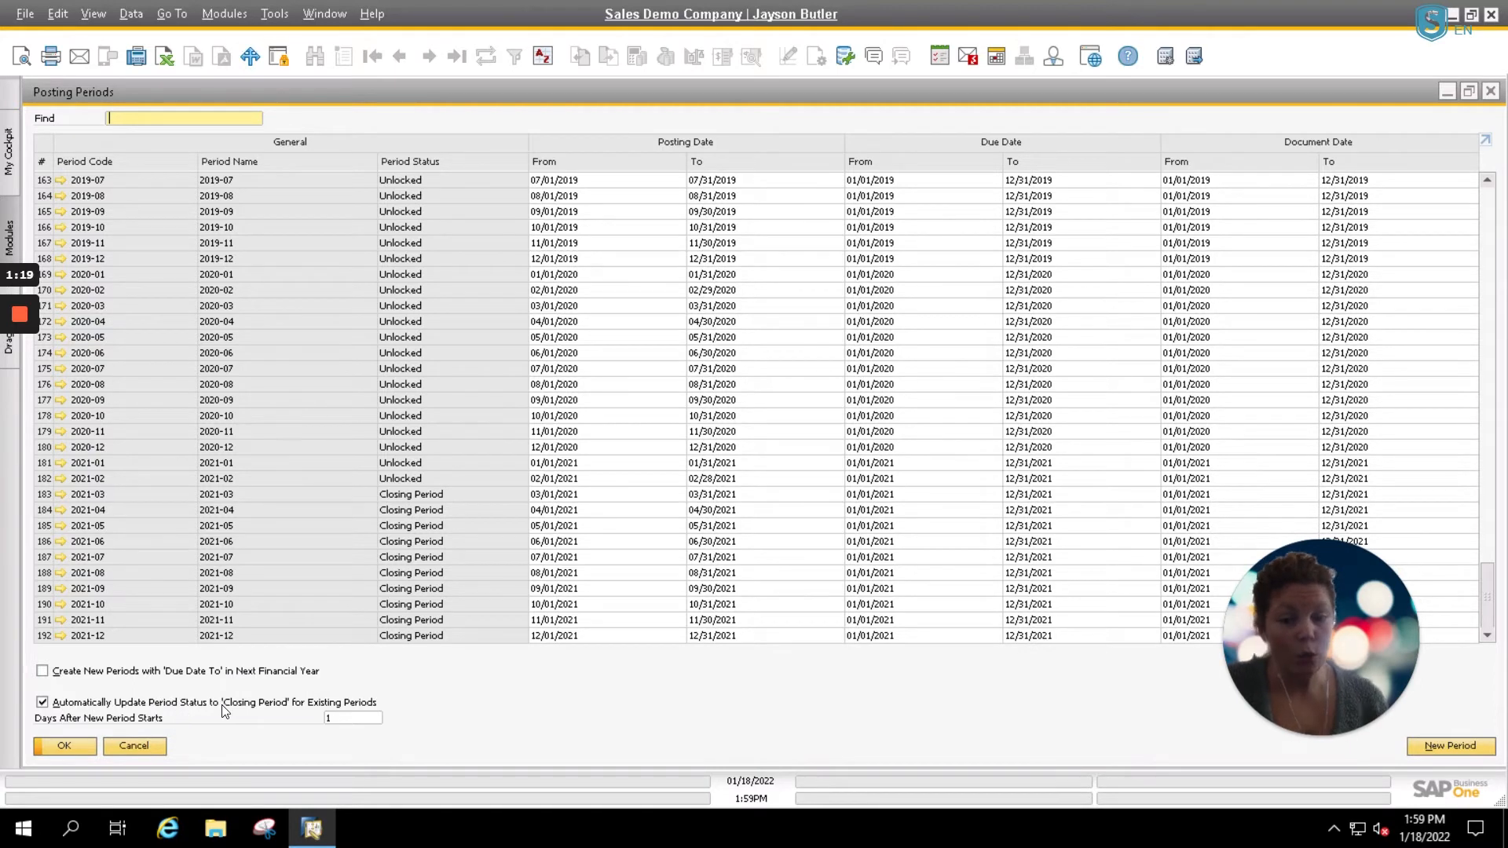
{"action": "mouse_move", "coordinate": [371, 698]}
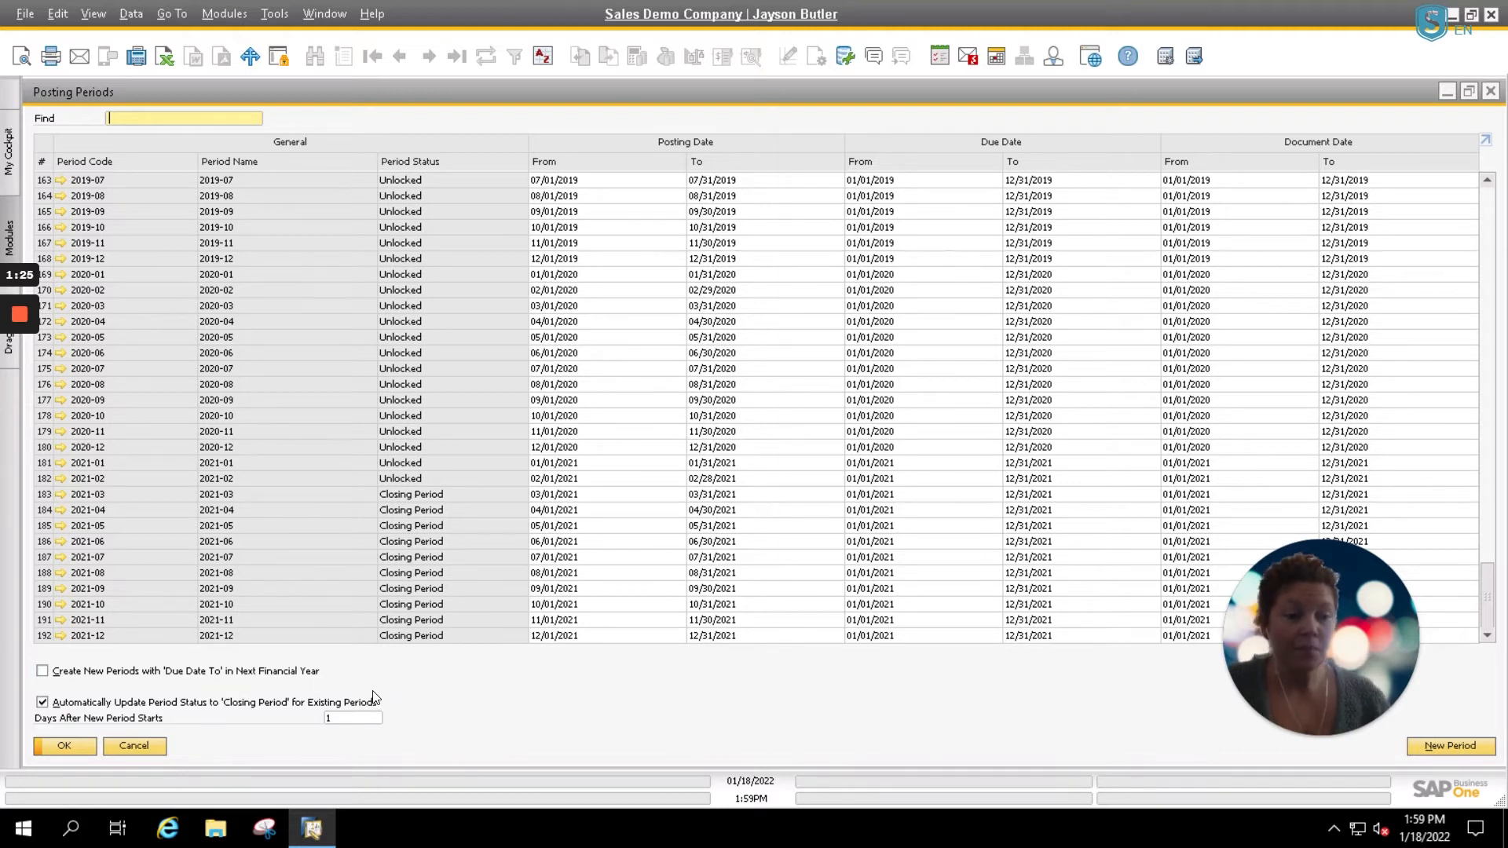
{"action": "mouse_move", "coordinate": [294, 726]}
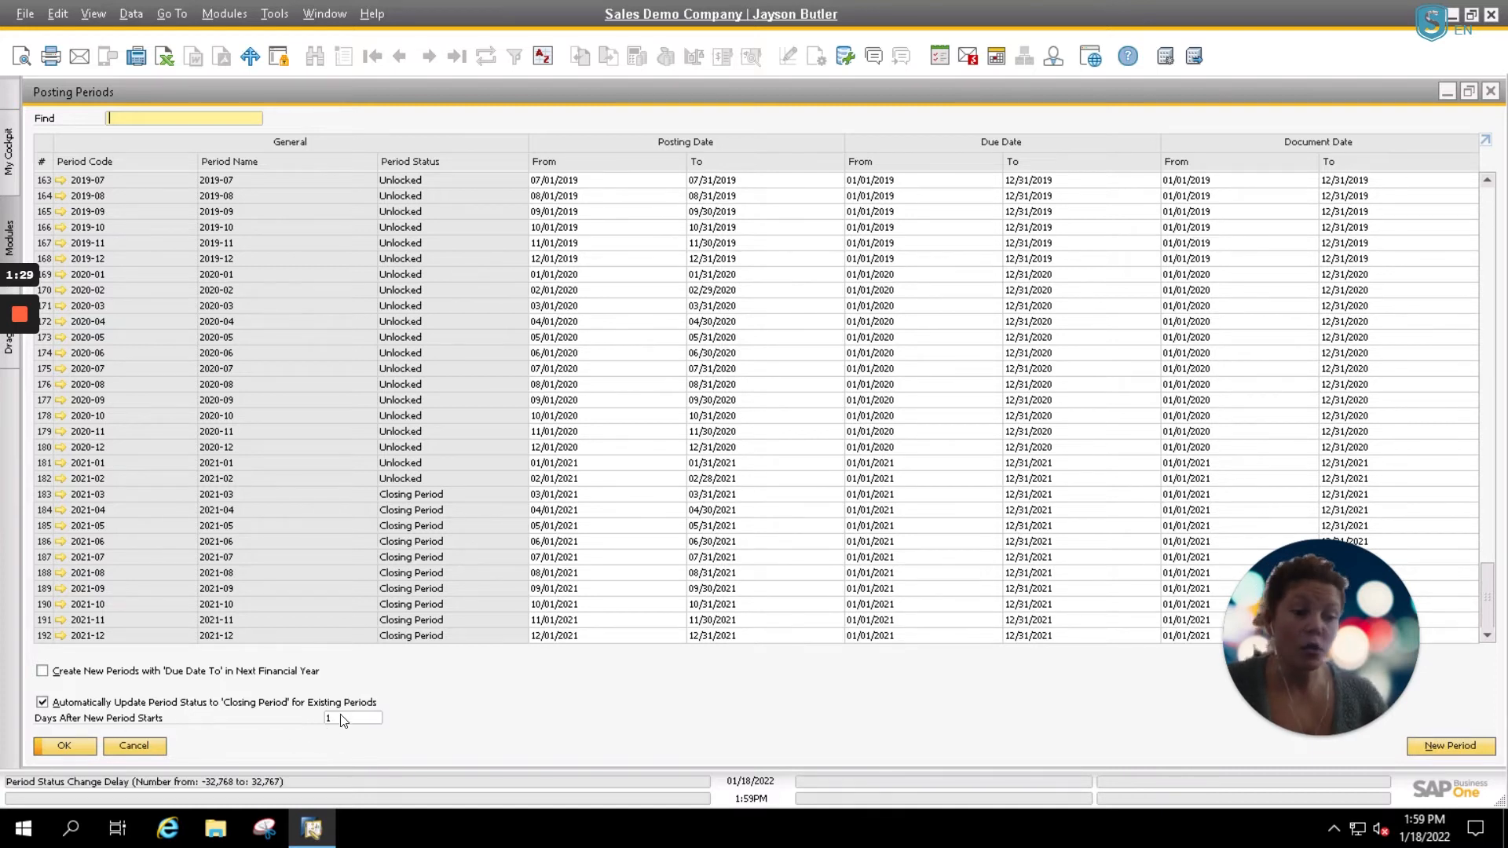
{"action": "mouse_move", "coordinate": [341, 721]}
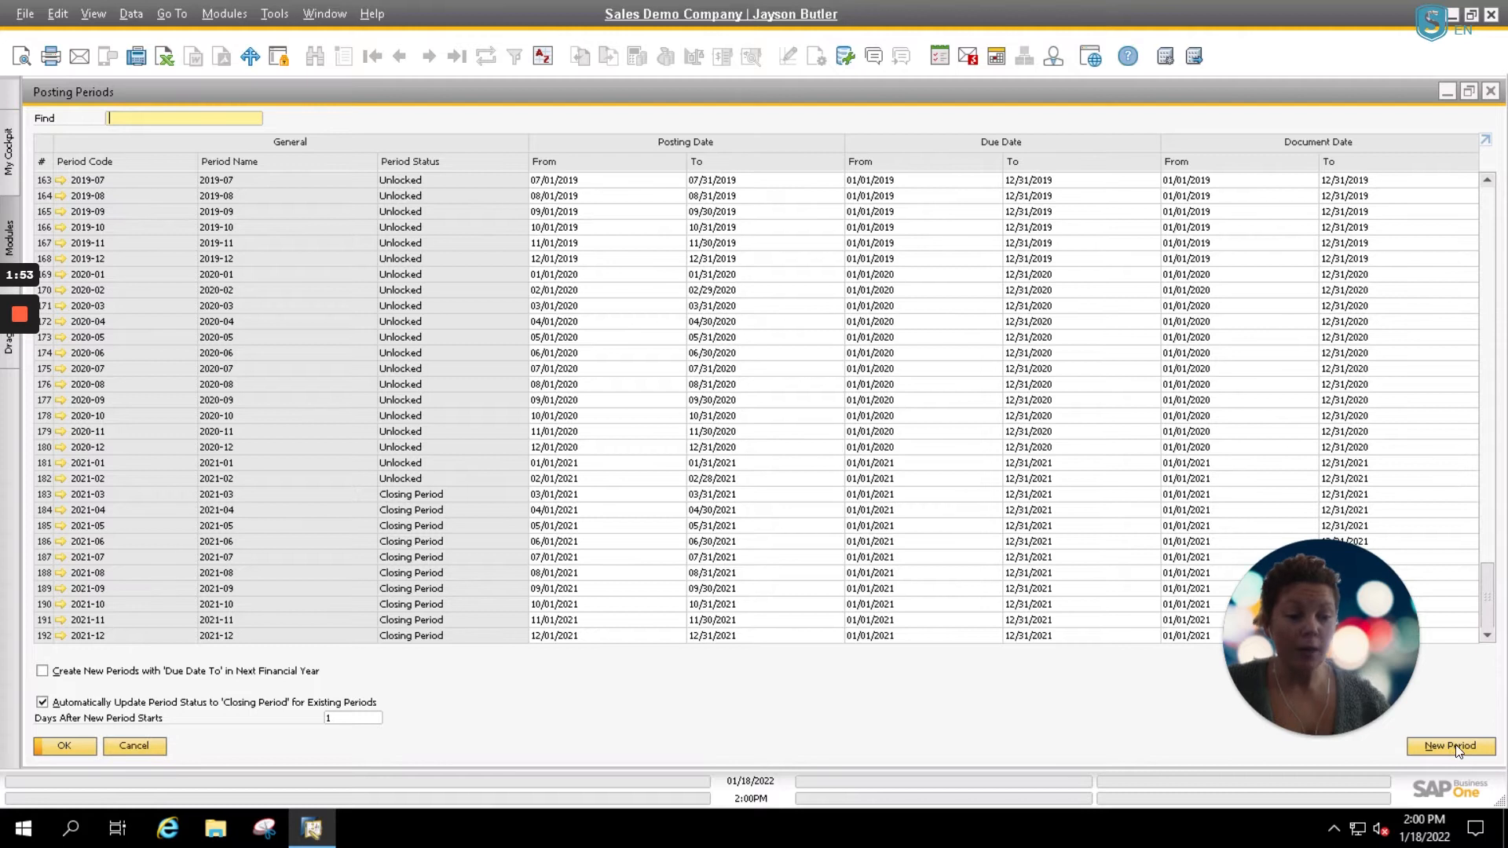
Start a new posting period with code 2022 and move to the Period Name field
{"action": "left_click", "coordinate": [1450, 744]}
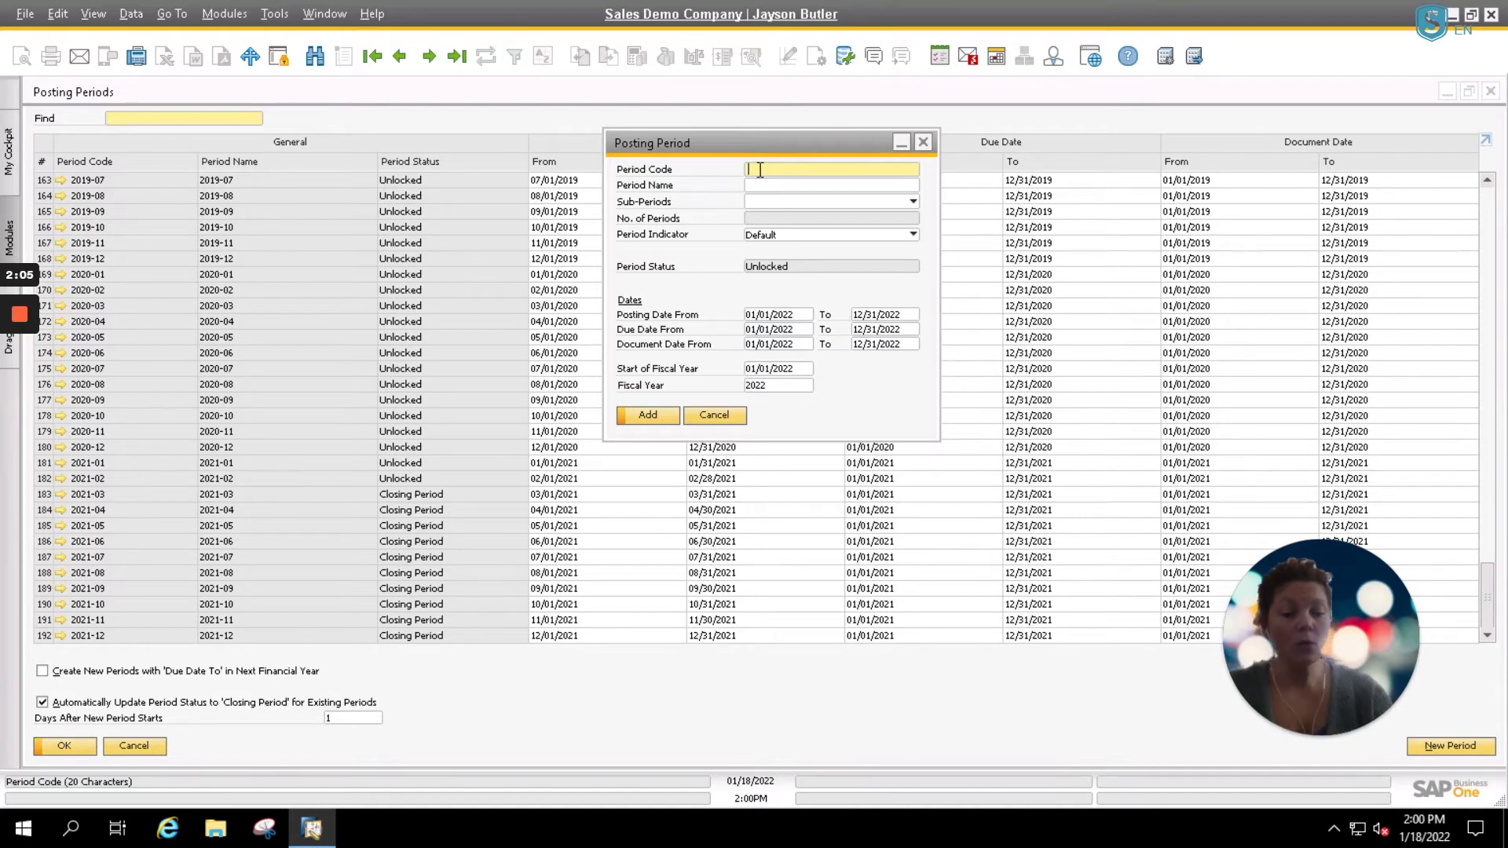
{"action": "type", "text": "2022"}
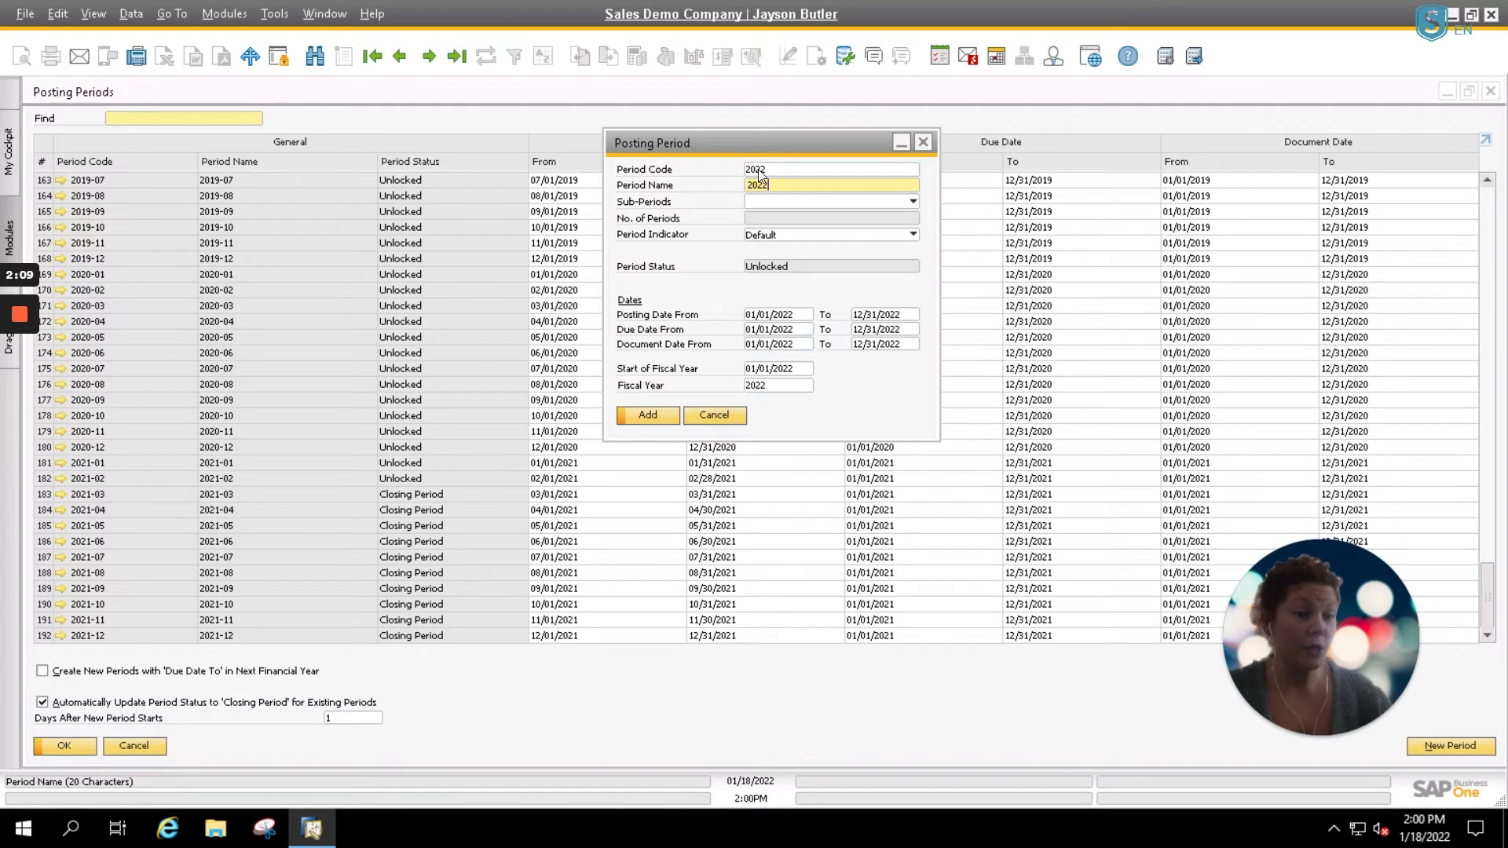
{"action": "left_click", "coordinate": [911, 203]}
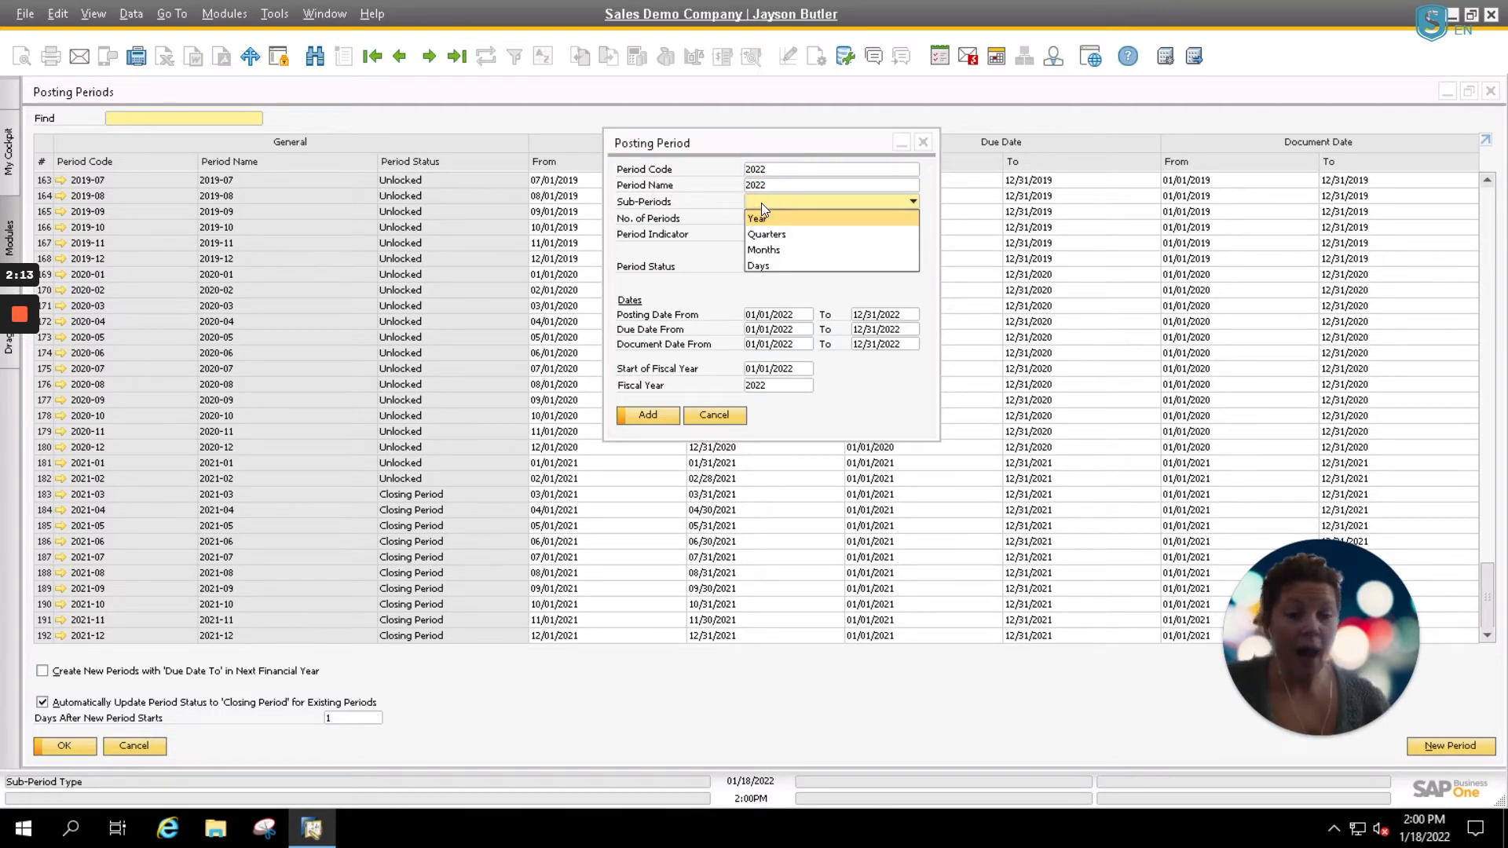
{"action": "mouse_move", "coordinate": [775, 252]}
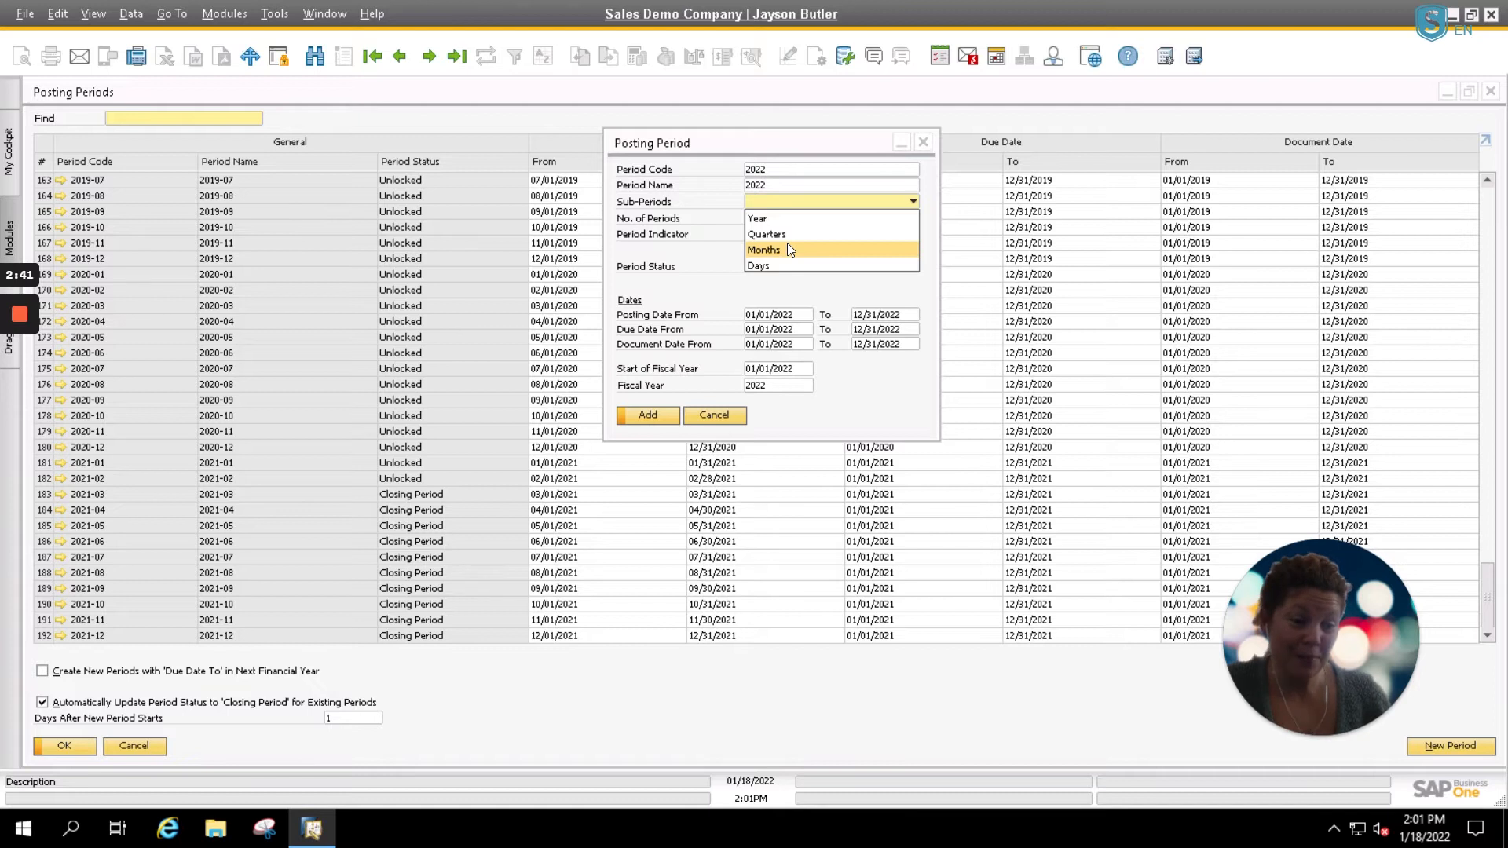
{"action": "mouse_move", "coordinate": [788, 234]}
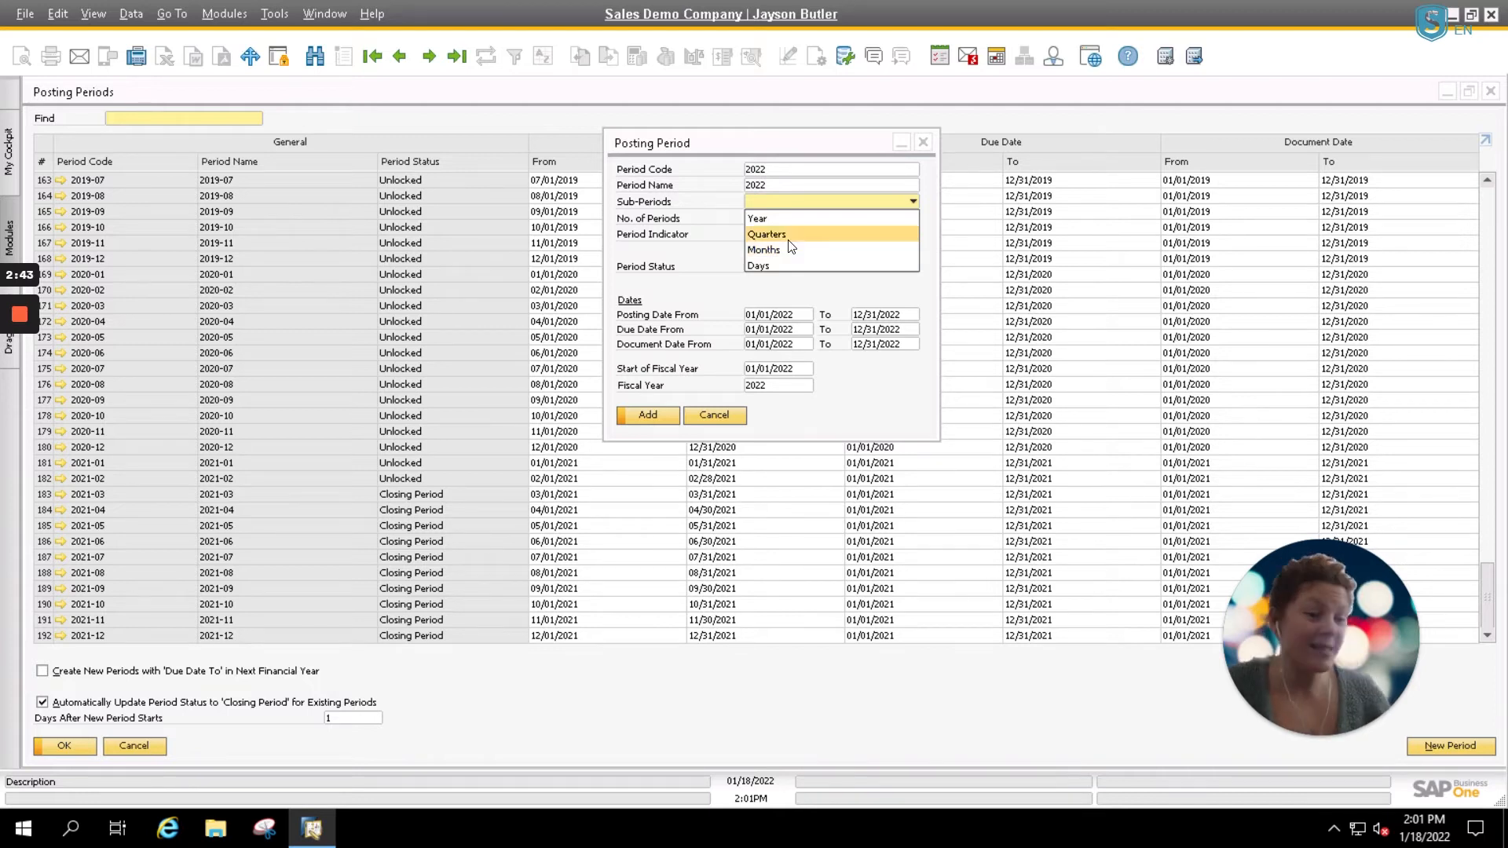
Set Sub-Periods to Months so the 2022 period gets 12 monthly sub-periods
{"action": "left_click", "coordinate": [764, 250]}
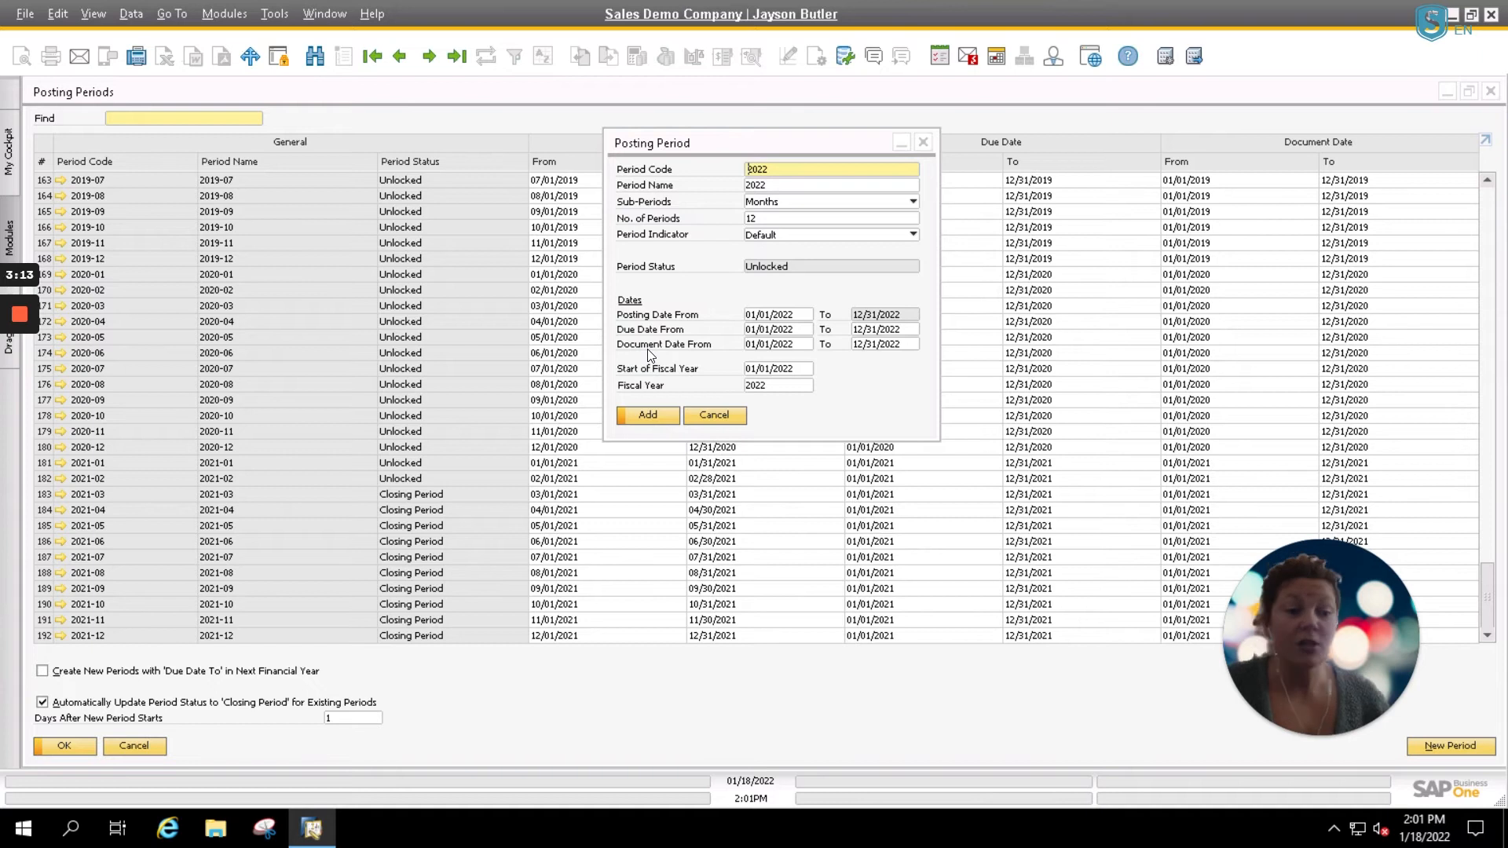
{"action": "mouse_move", "coordinate": [736, 277]}
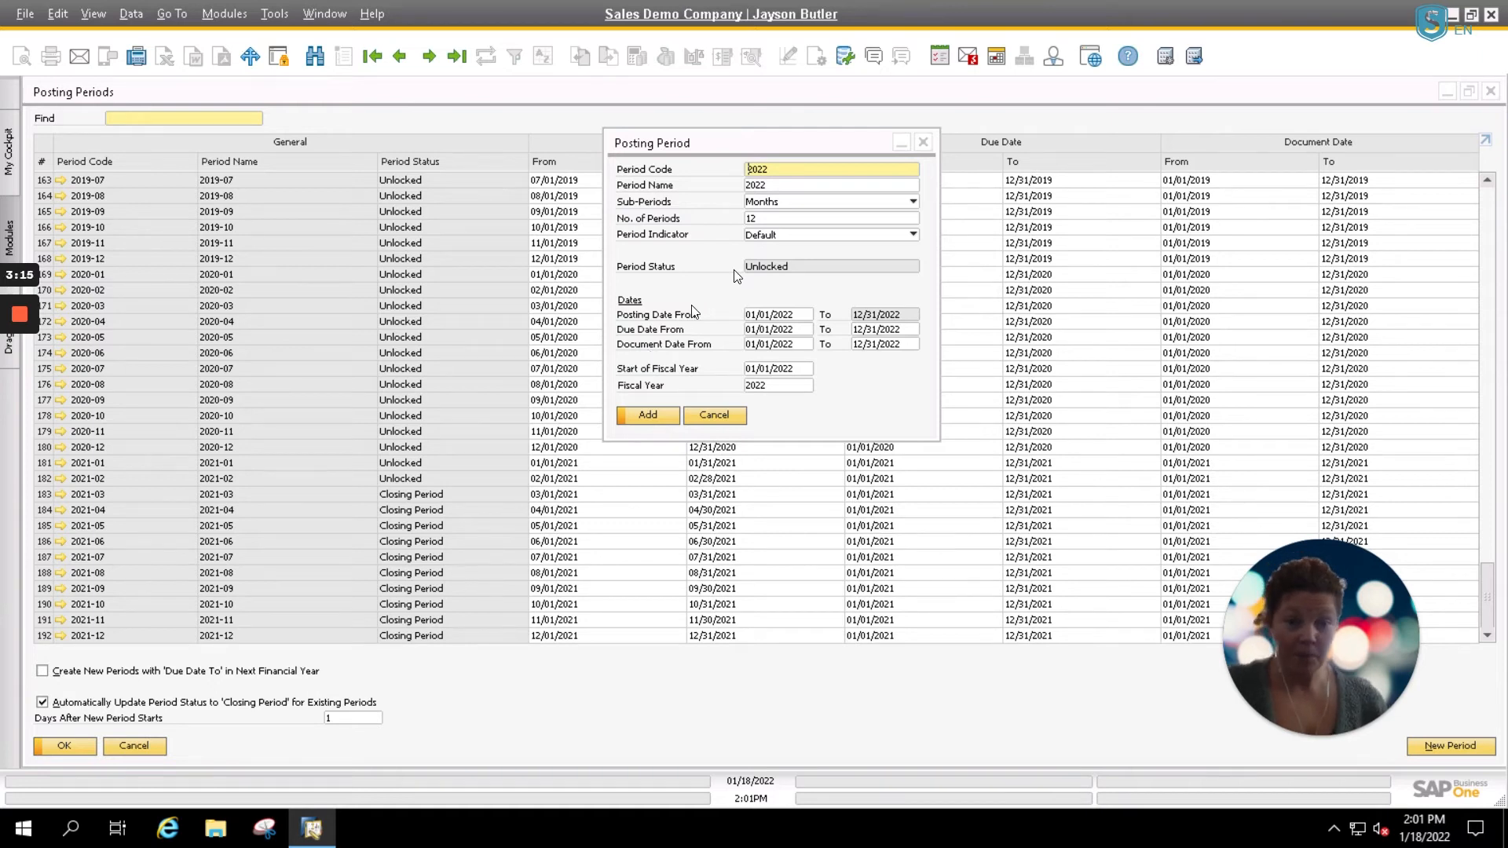
{"action": "left_click", "coordinate": [911, 234]}
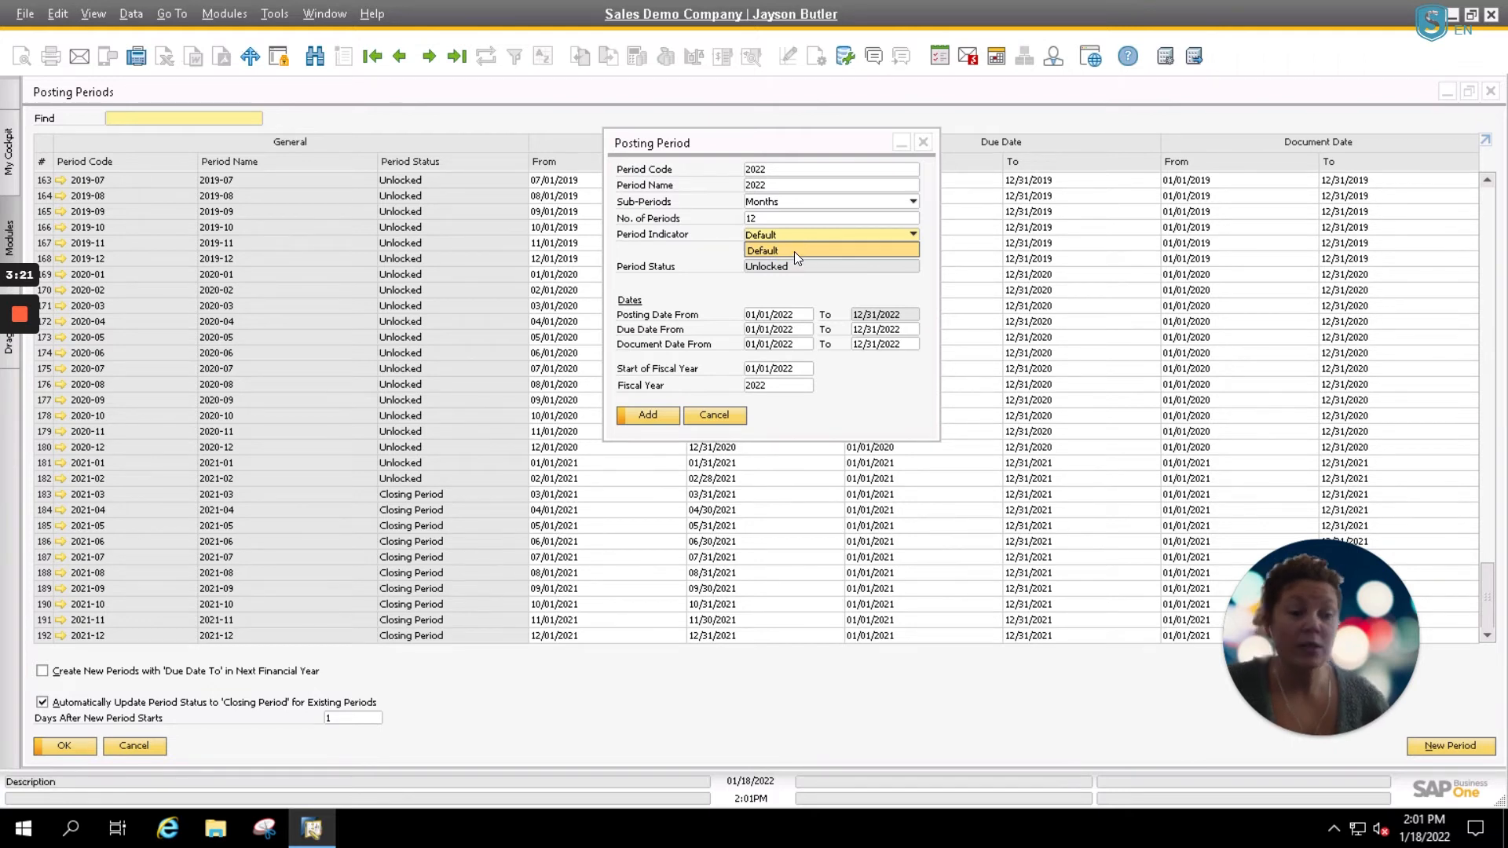
{"action": "mouse_move", "coordinate": [801, 254]}
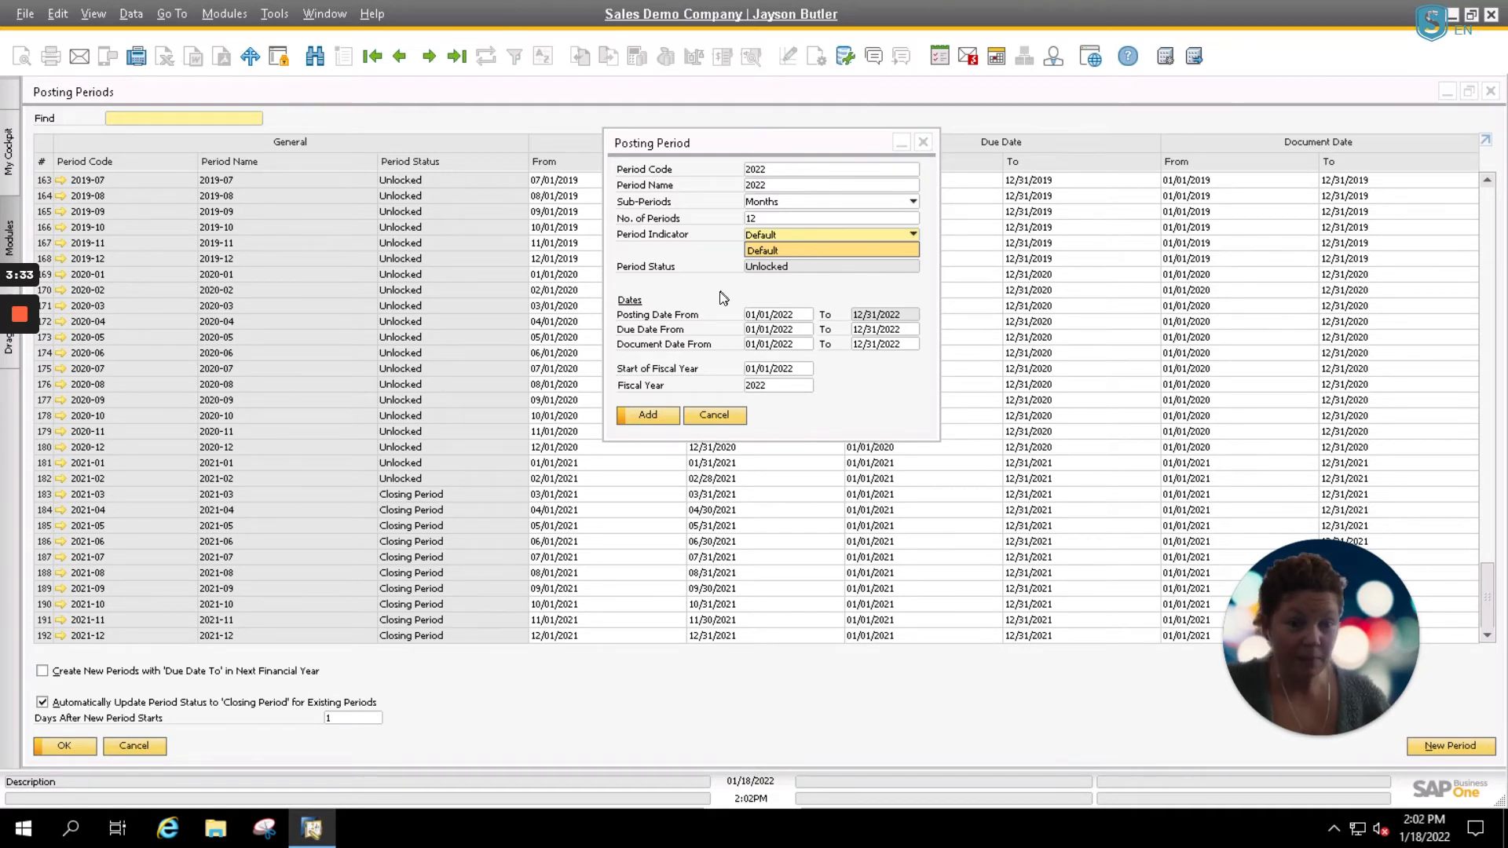
{"action": "left_click", "coordinate": [828, 250]}
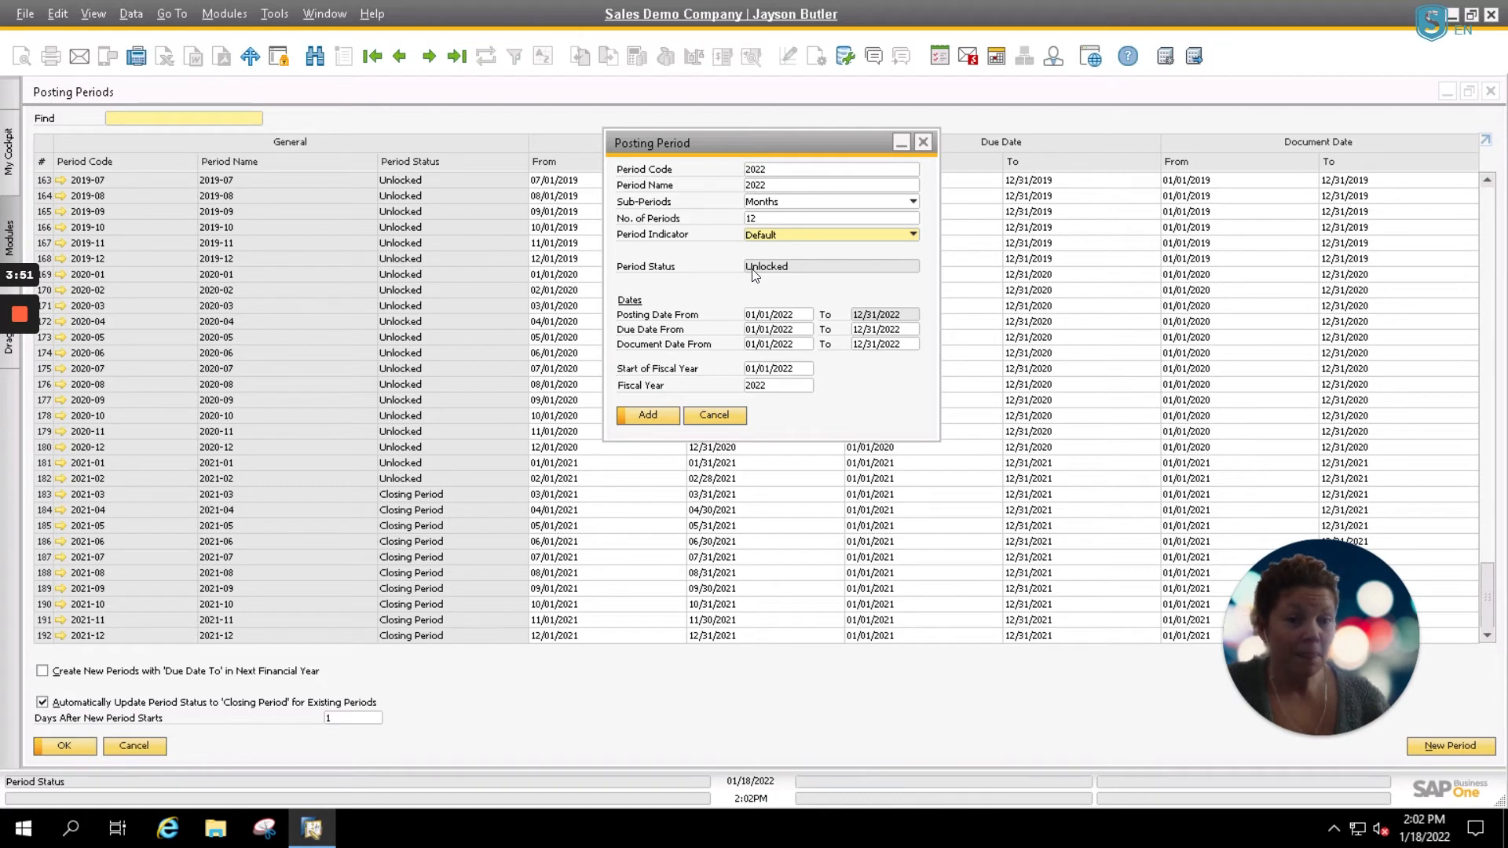
{"action": "mouse_move", "coordinate": [770, 271]}
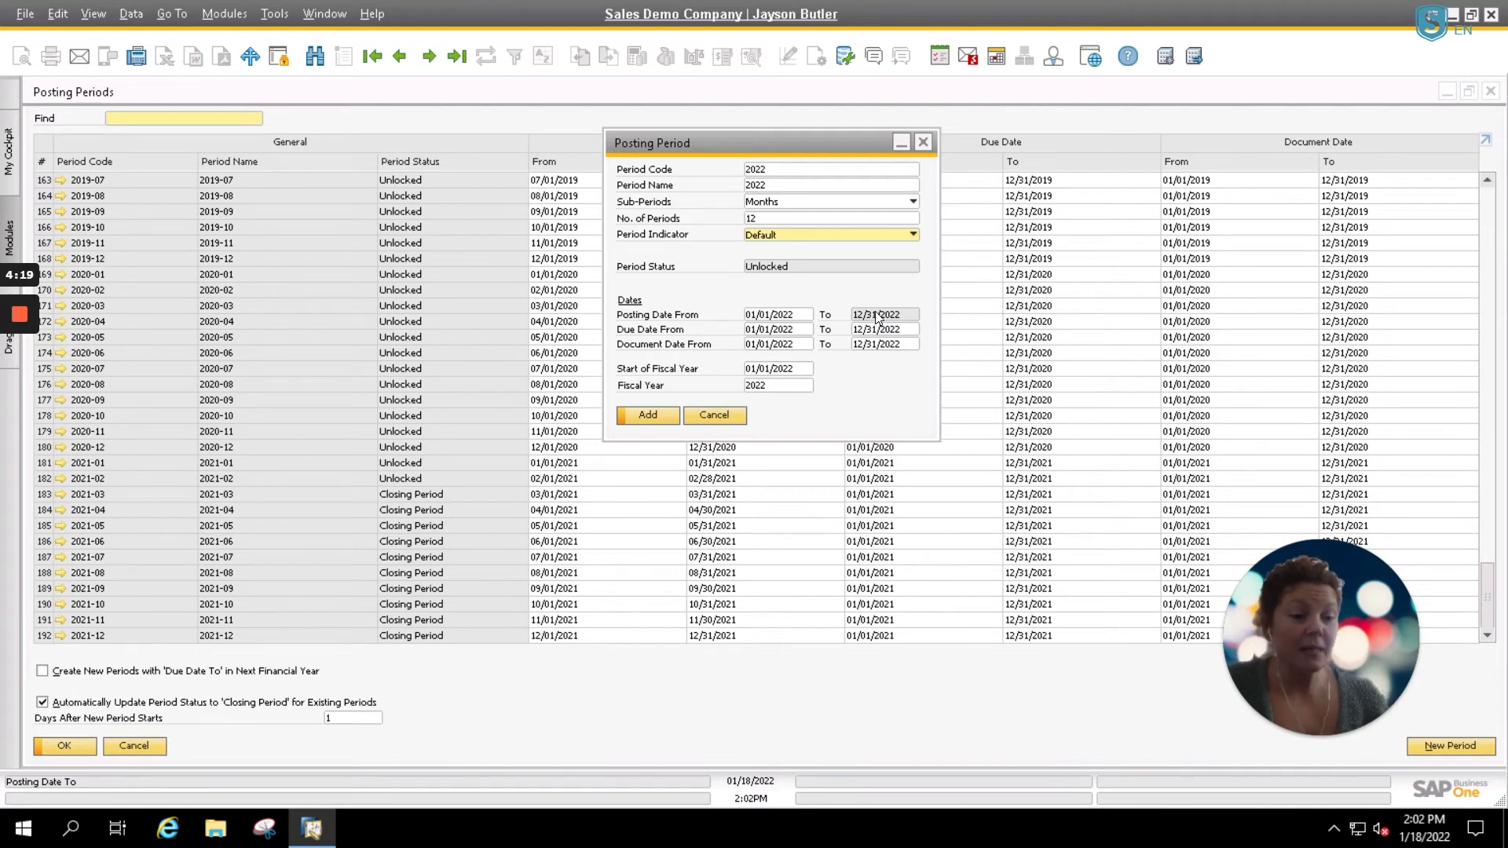
{"action": "mouse_move", "coordinate": [871, 300]}
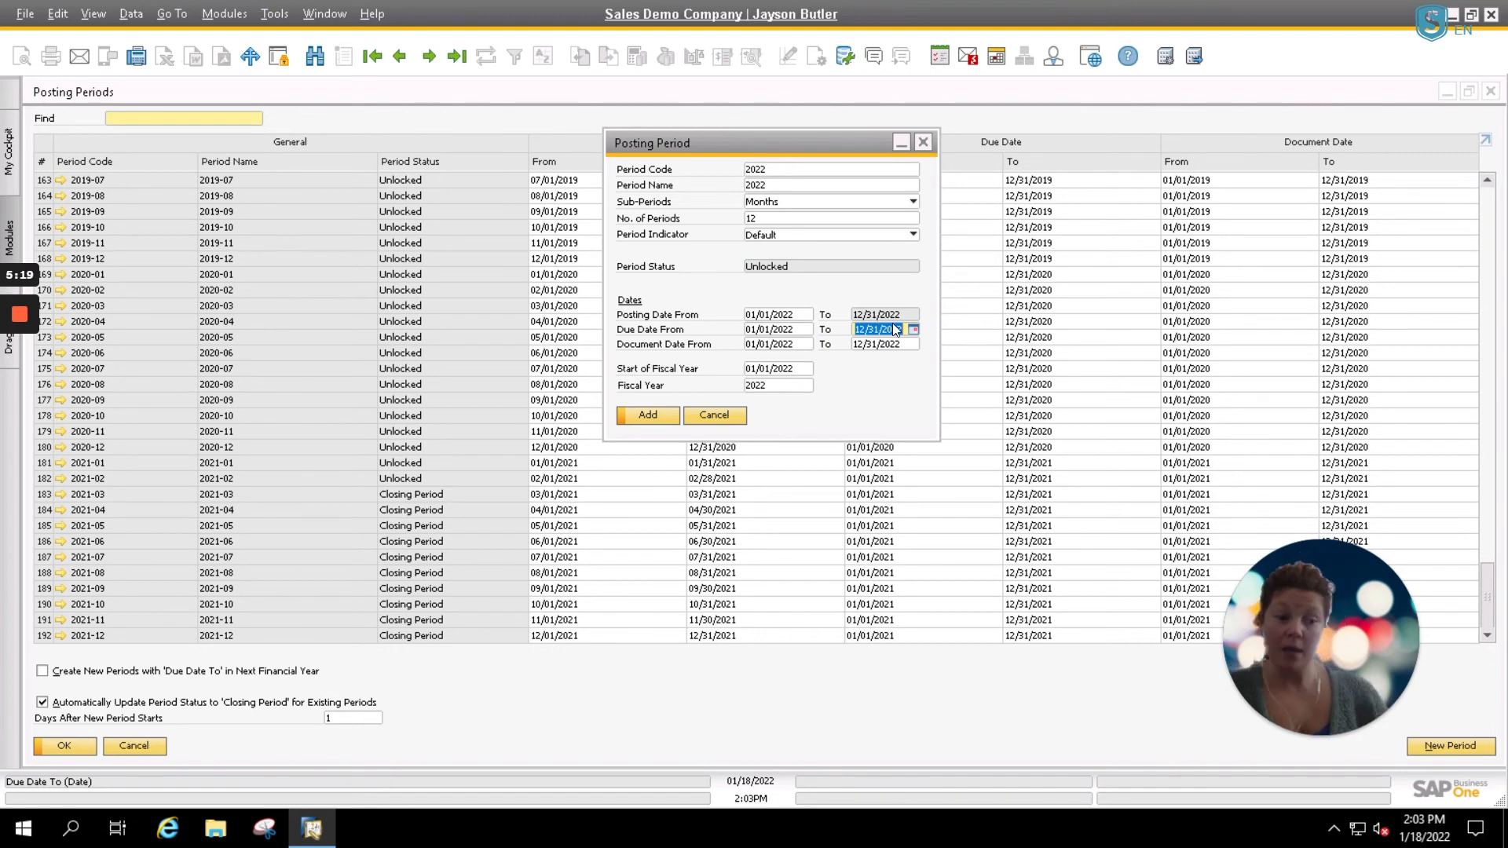
{"action": "left_click", "coordinate": [877, 344]}
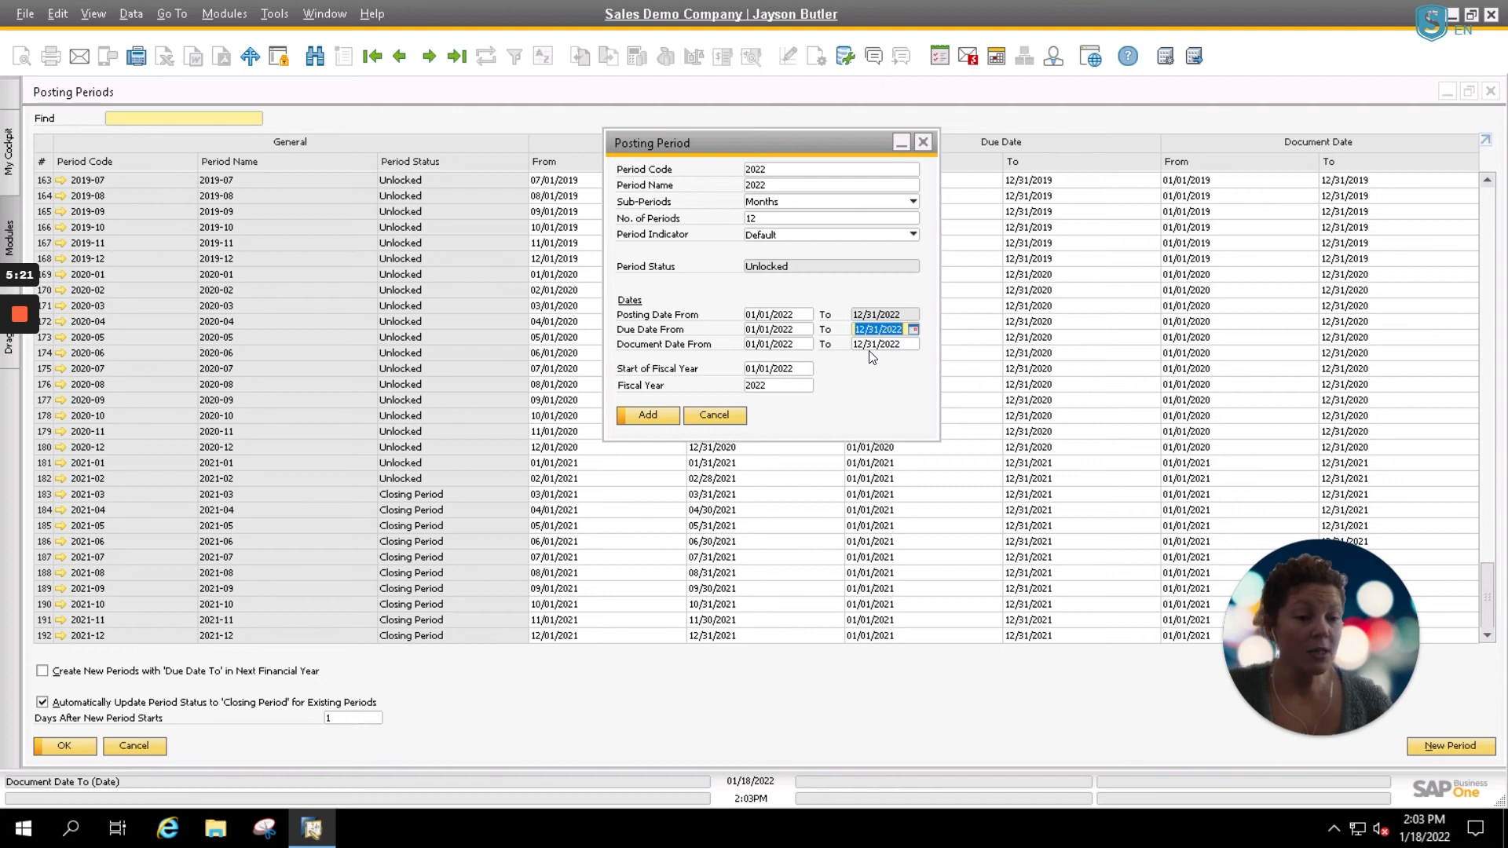
{"action": "mouse_move", "coordinate": [684, 358]}
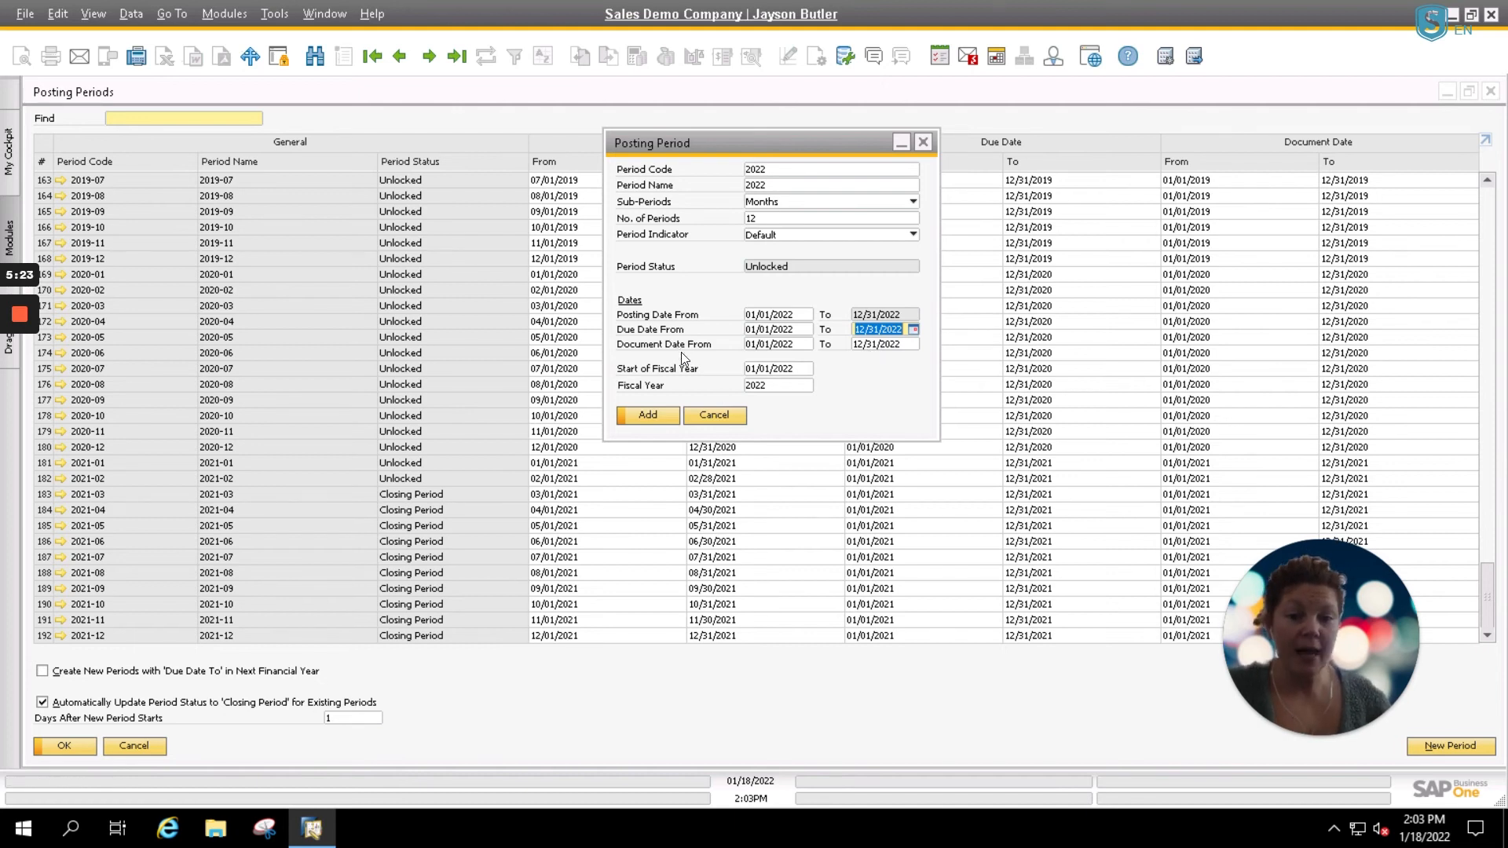
{"action": "mouse_move", "coordinate": [761, 357]}
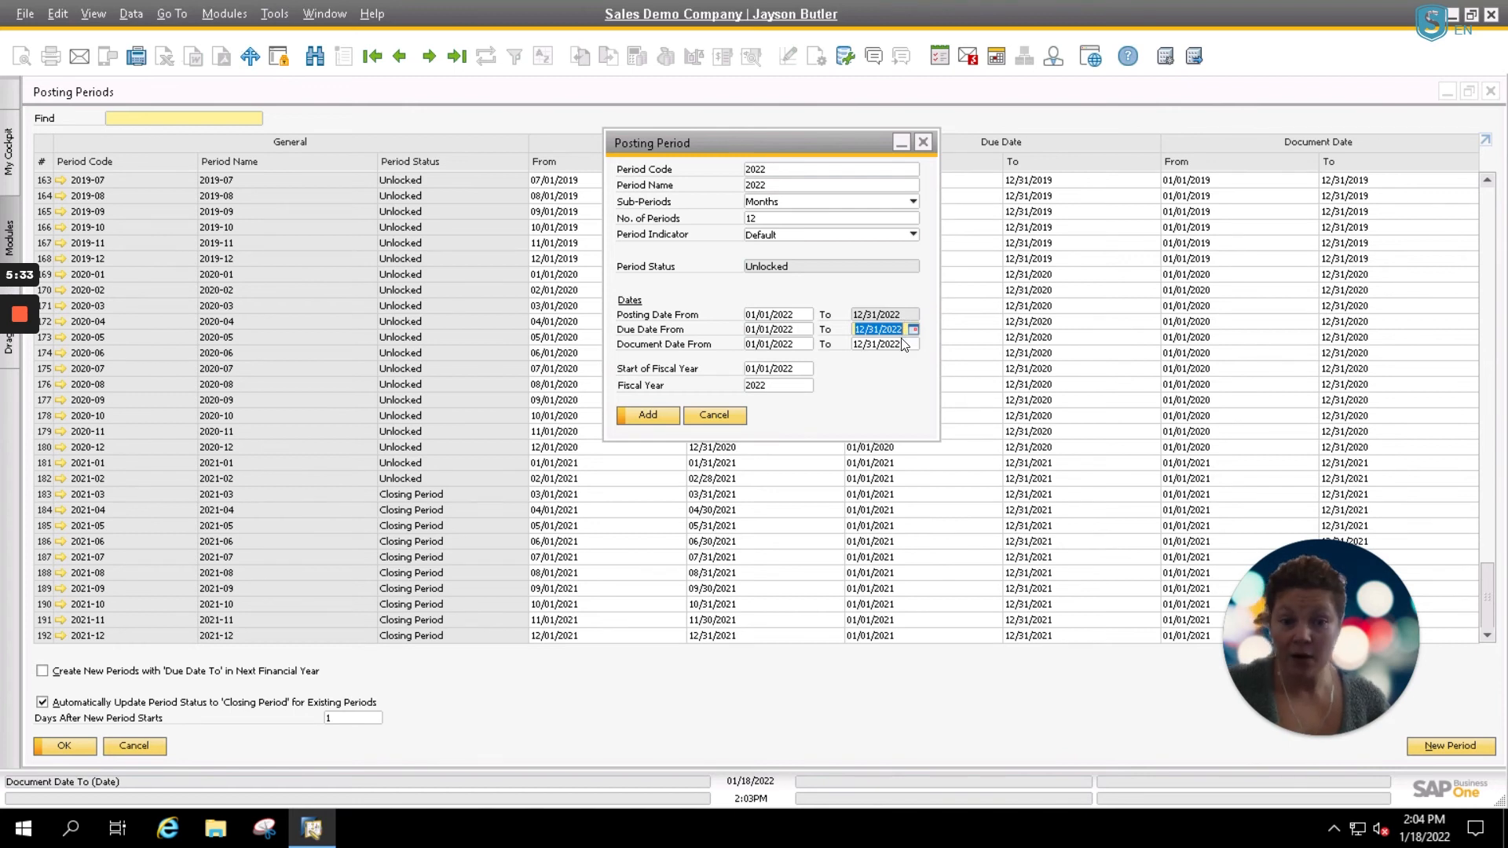
{"action": "left_click", "coordinate": [773, 367]}
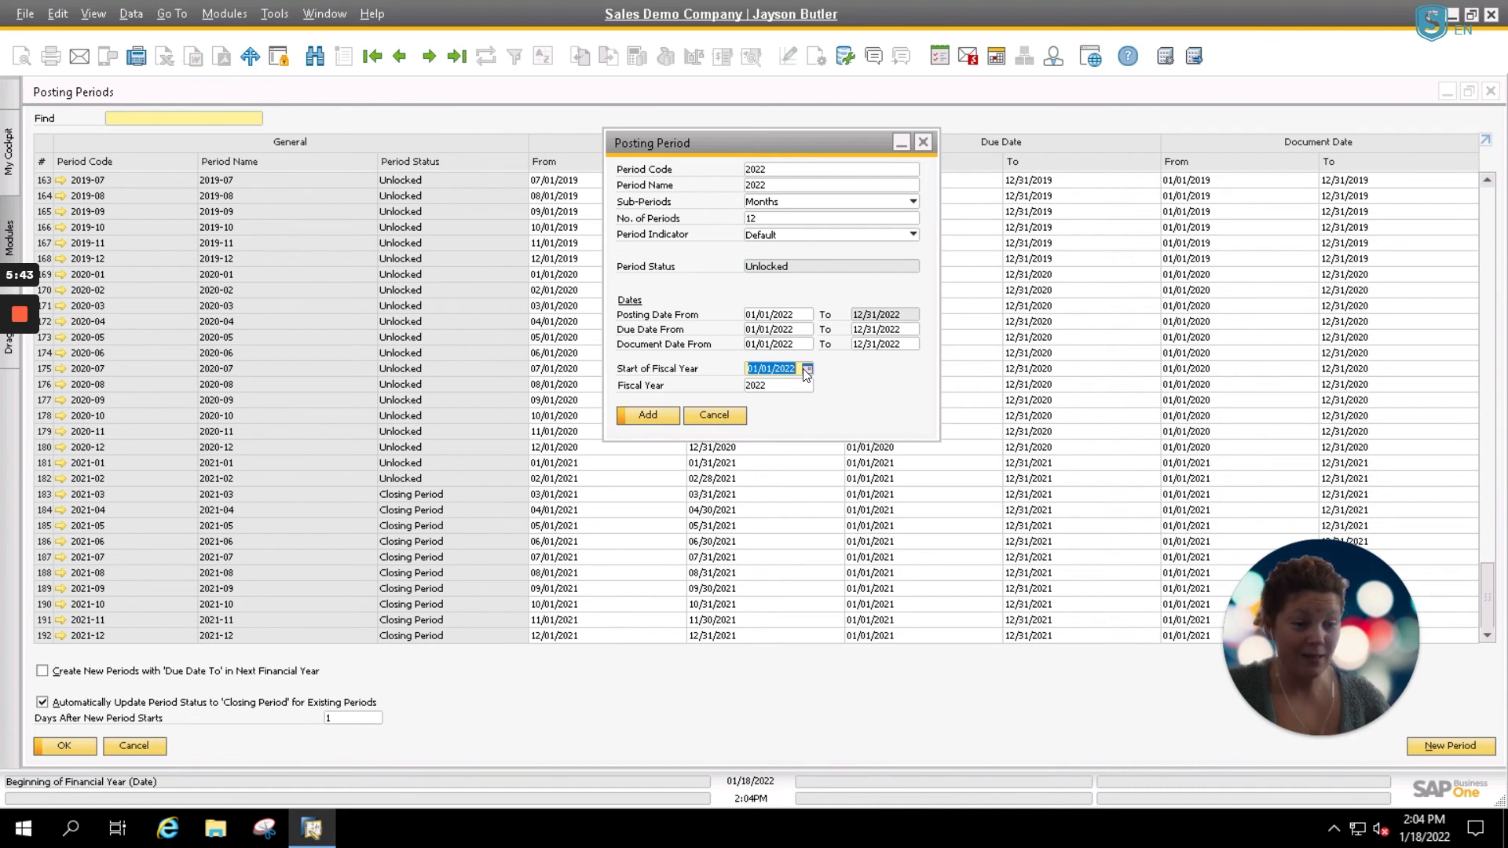
{"action": "left_click", "coordinate": [770, 385]}
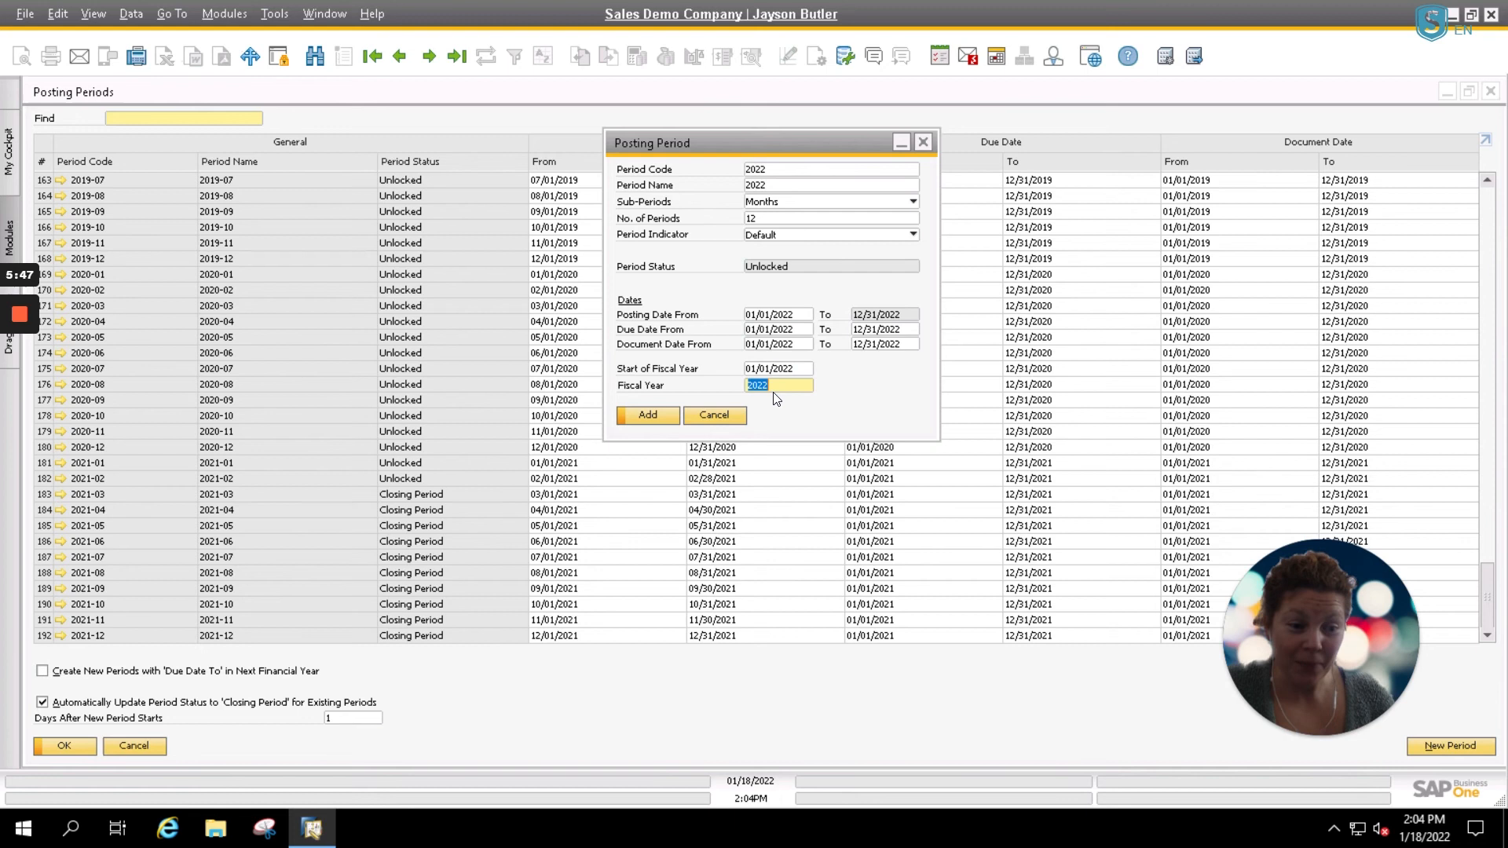
{"action": "mouse_move", "coordinate": [789, 256]}
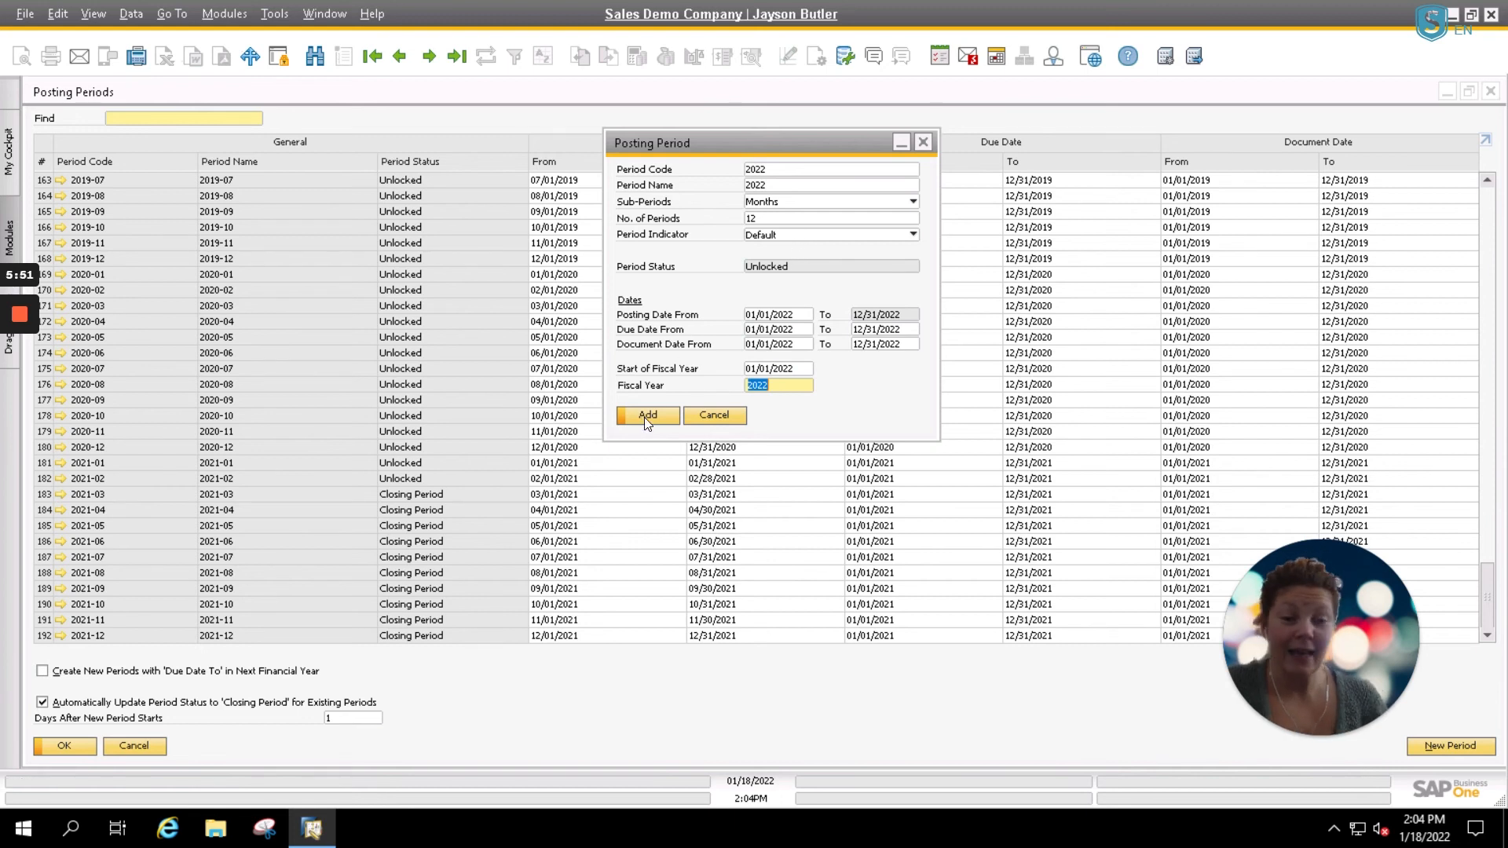
Add the 2022 period, creating unlocked monthly periods 2022-01 through 2022-12
{"action": "left_click", "coordinate": [645, 414]}
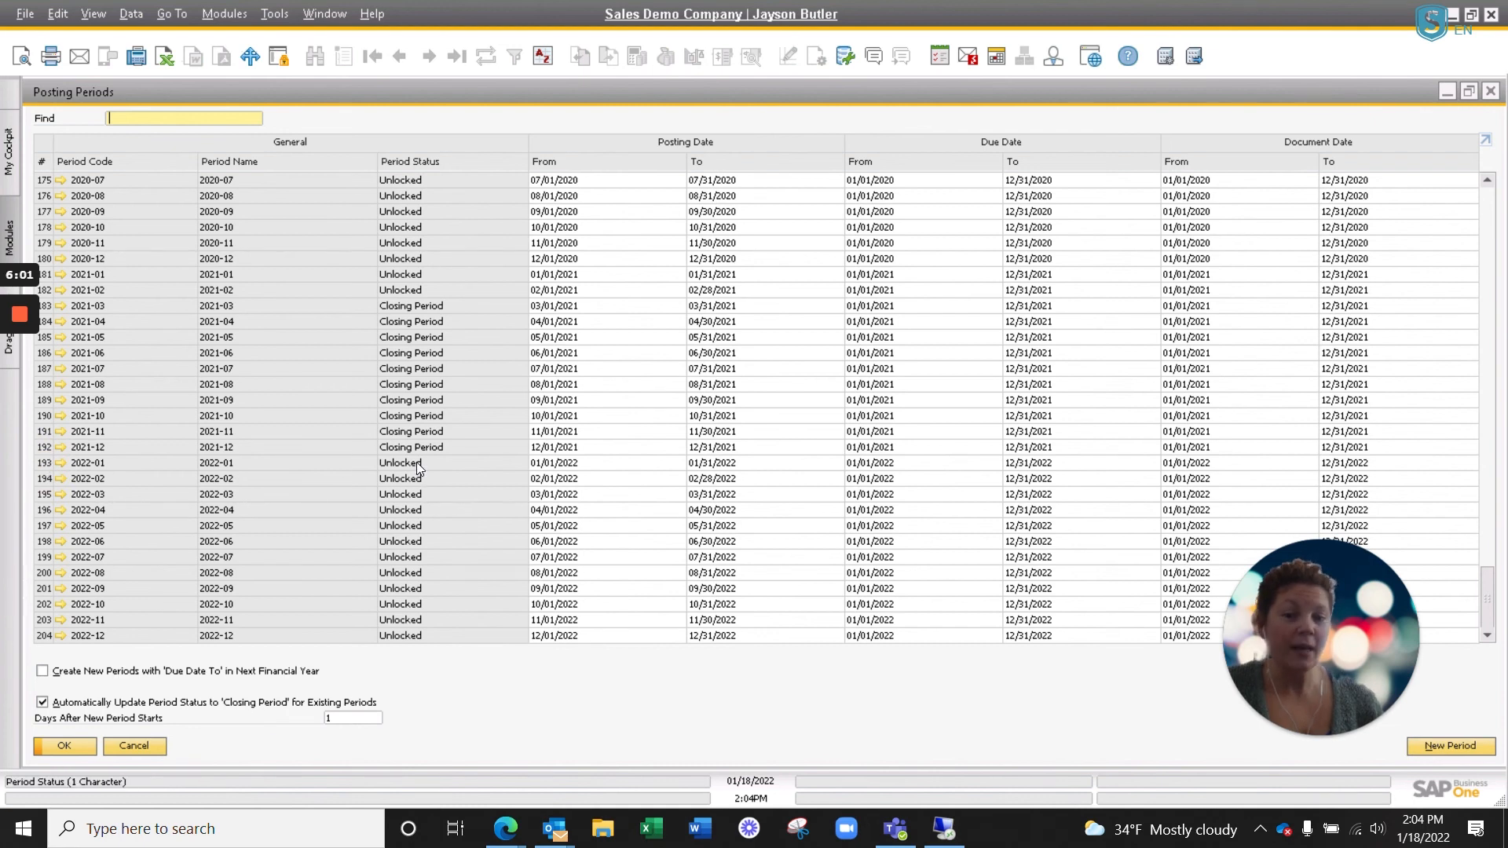
{"action": "mouse_move", "coordinate": [429, 473]}
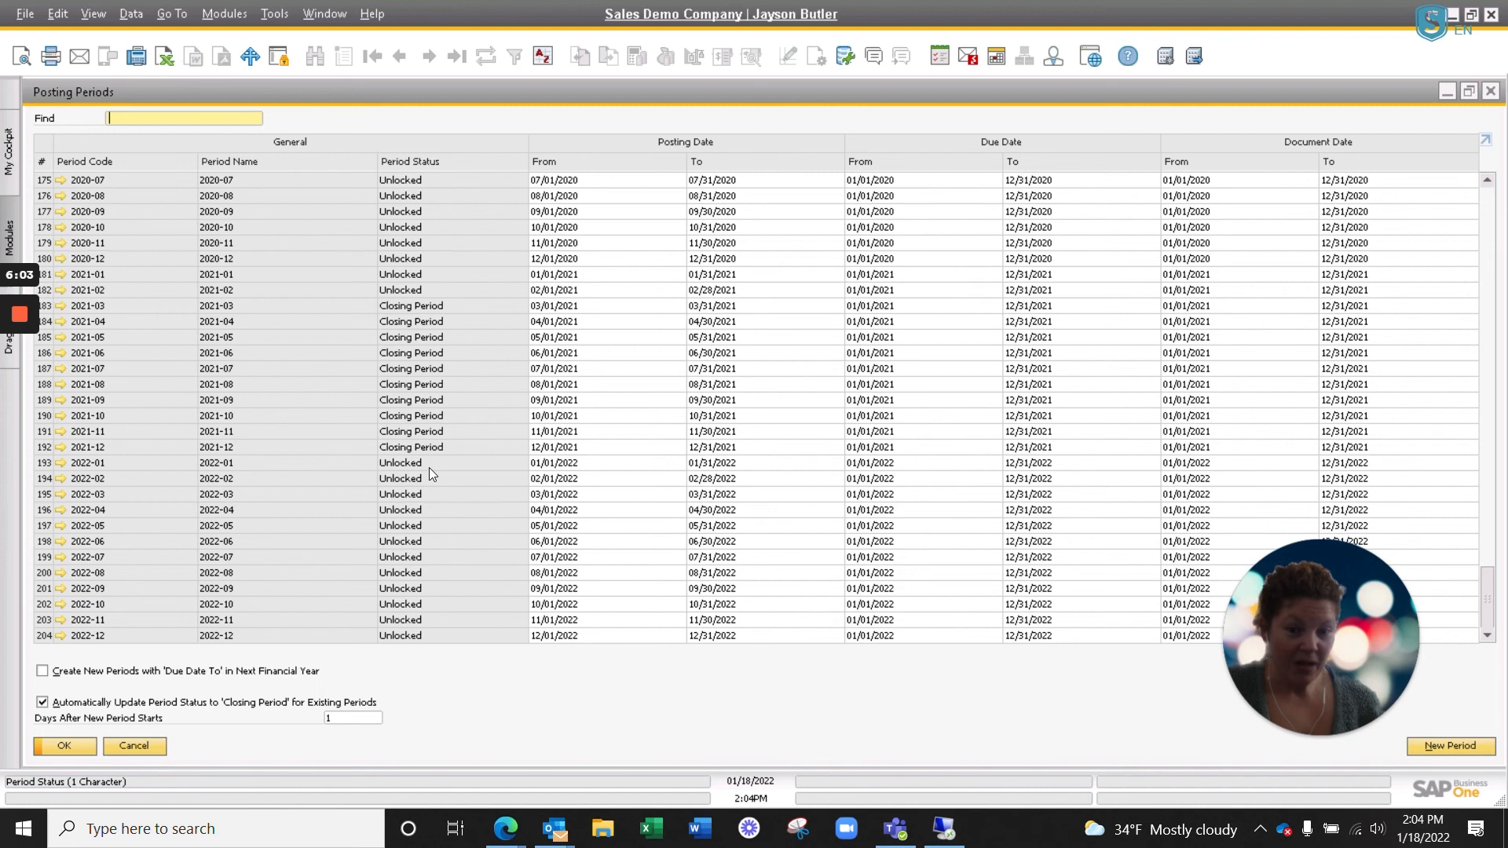
{"action": "mouse_move", "coordinate": [402, 462]}
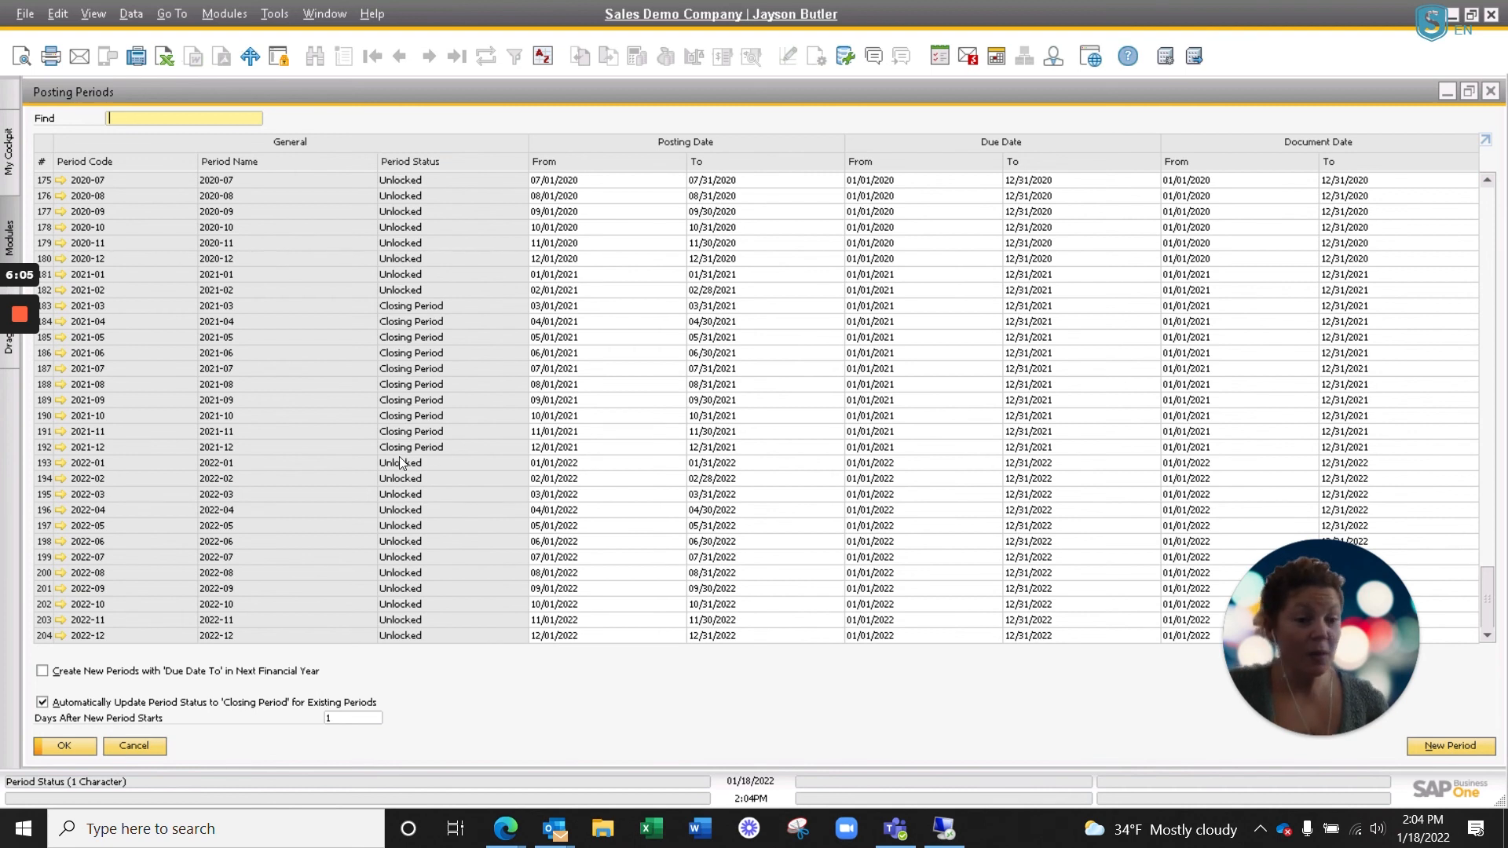
{"action": "mouse_move", "coordinate": [473, 459]}
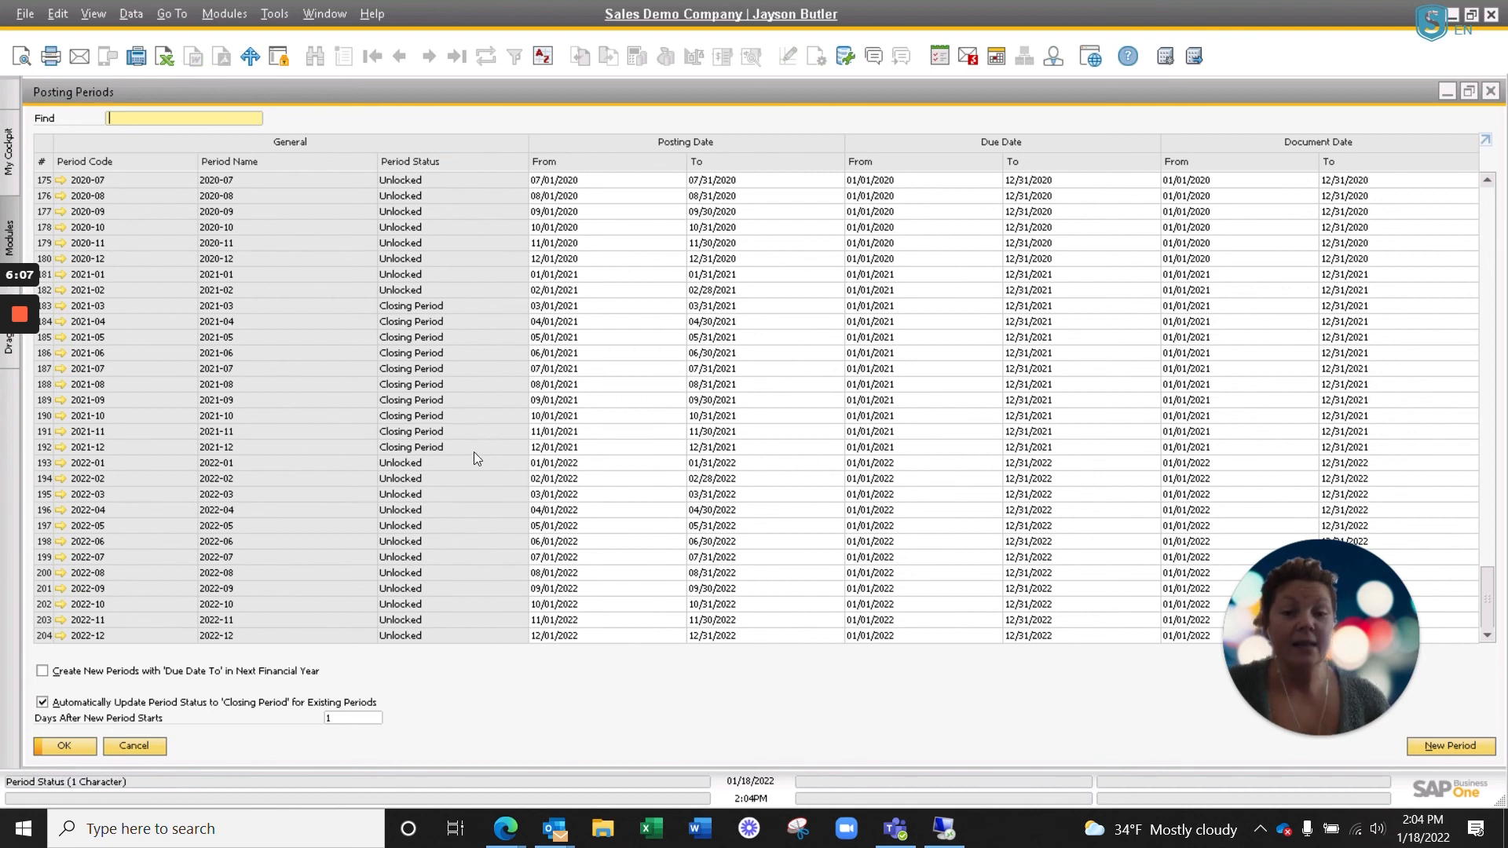
{"action": "mouse_move", "coordinate": [430, 473]}
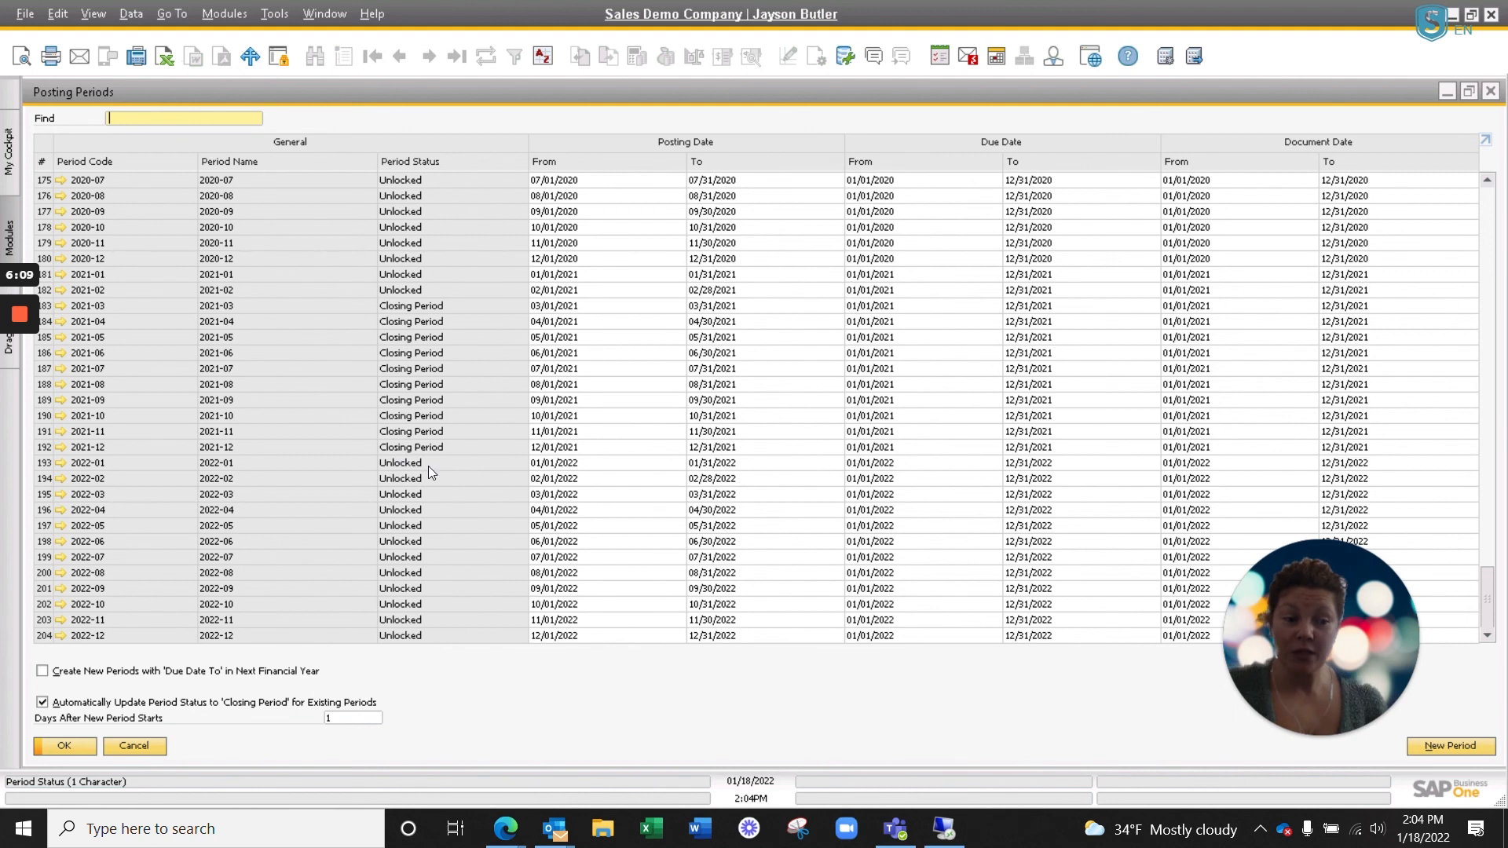
{"action": "mouse_move", "coordinate": [594, 520]}
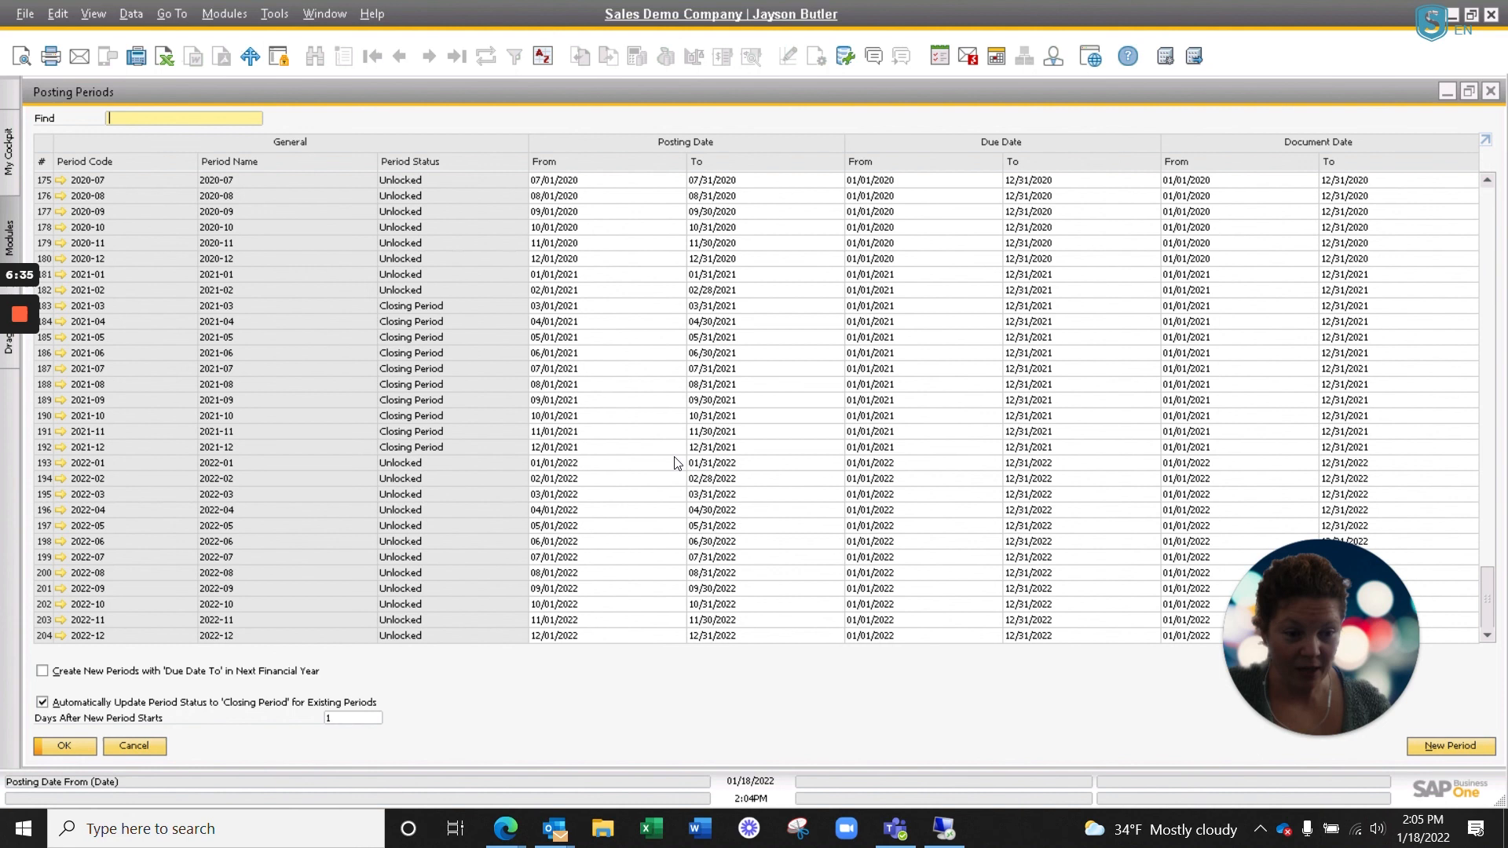
{"action": "mouse_move", "coordinate": [656, 481]}
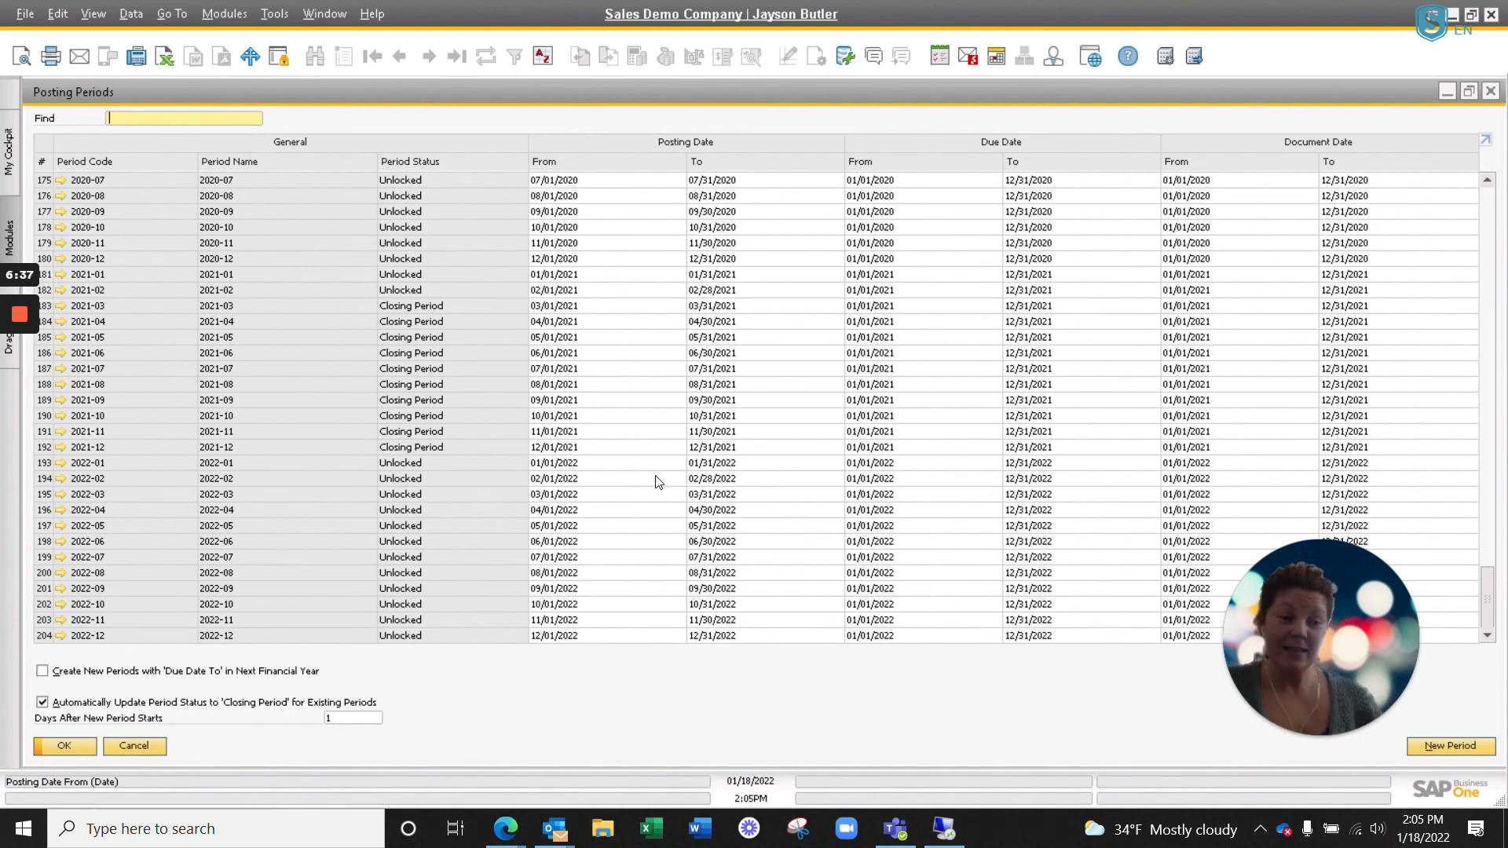